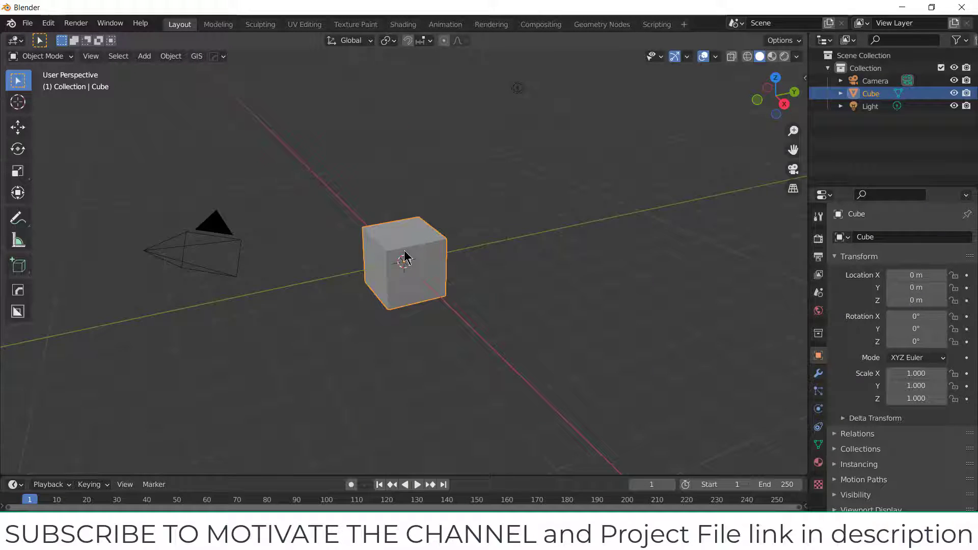
# Delete the default cube, leaving only the camera and light.
pyautogui.press('x')
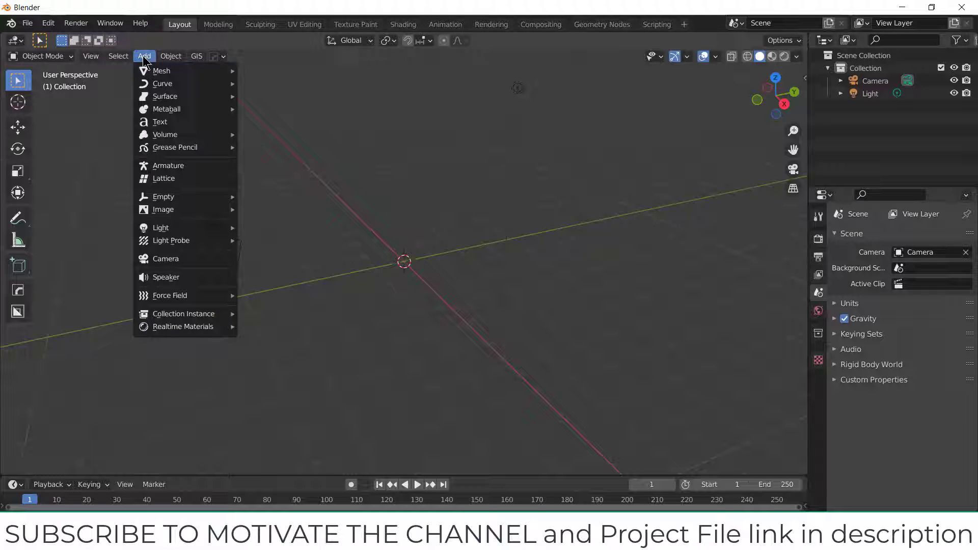
pyautogui.moveTo(161, 71)
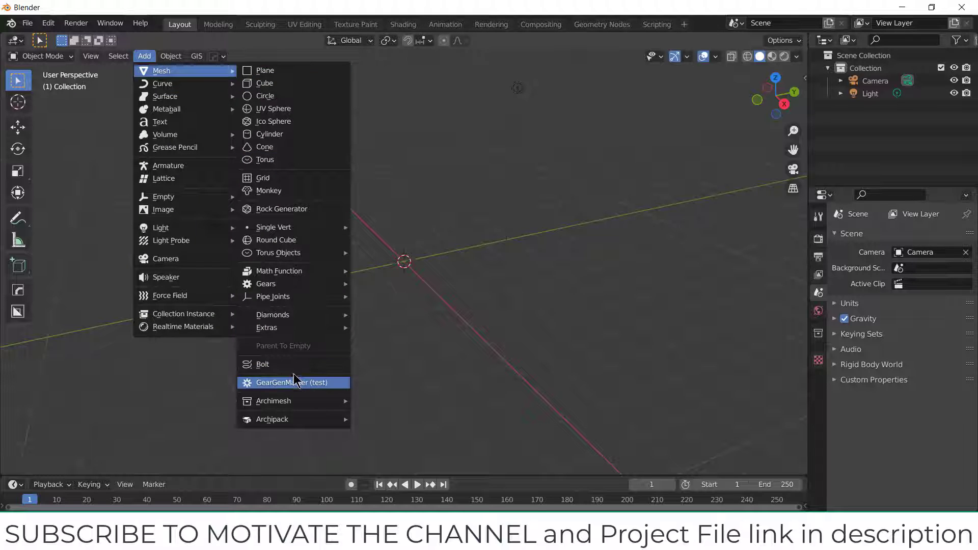
pyautogui.moveTo(293, 382)
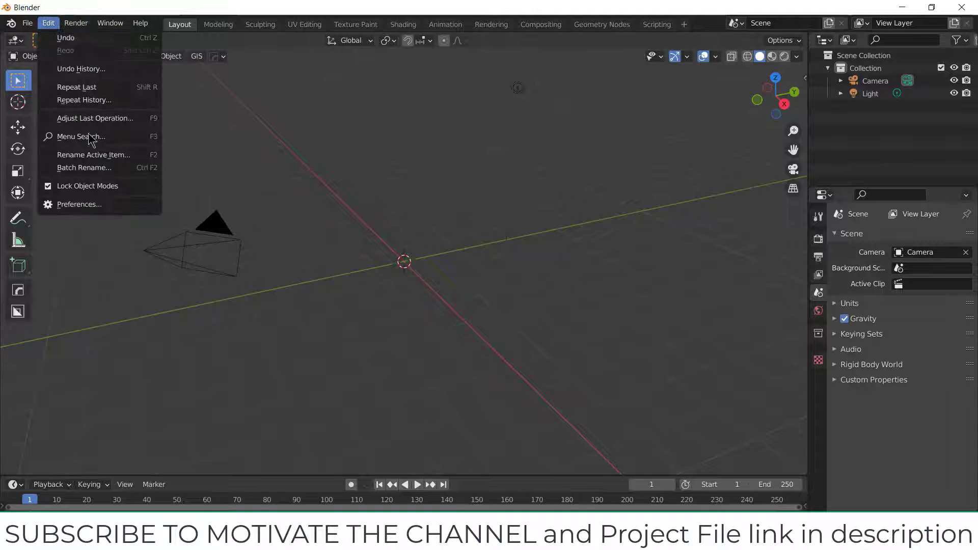
pyautogui.click(80, 204)
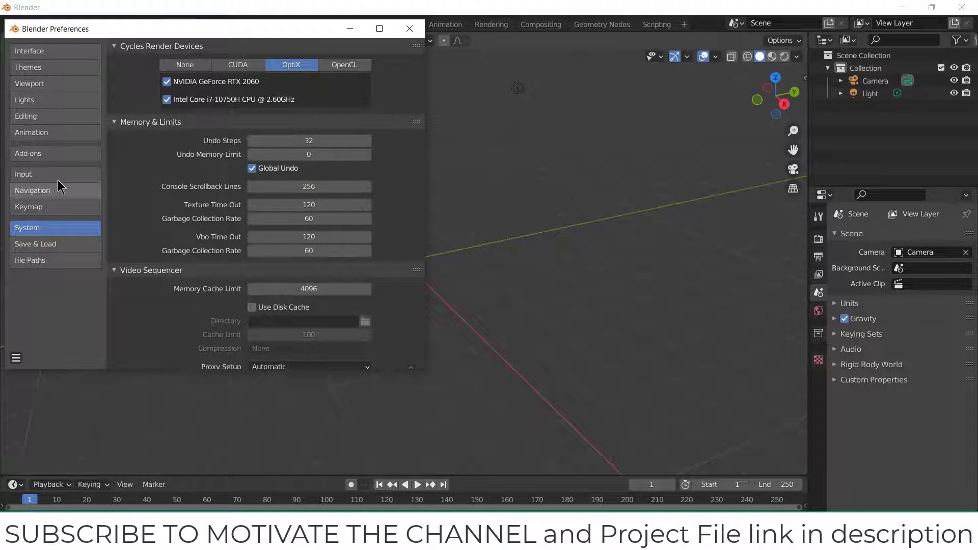
pyautogui.click(28, 154)
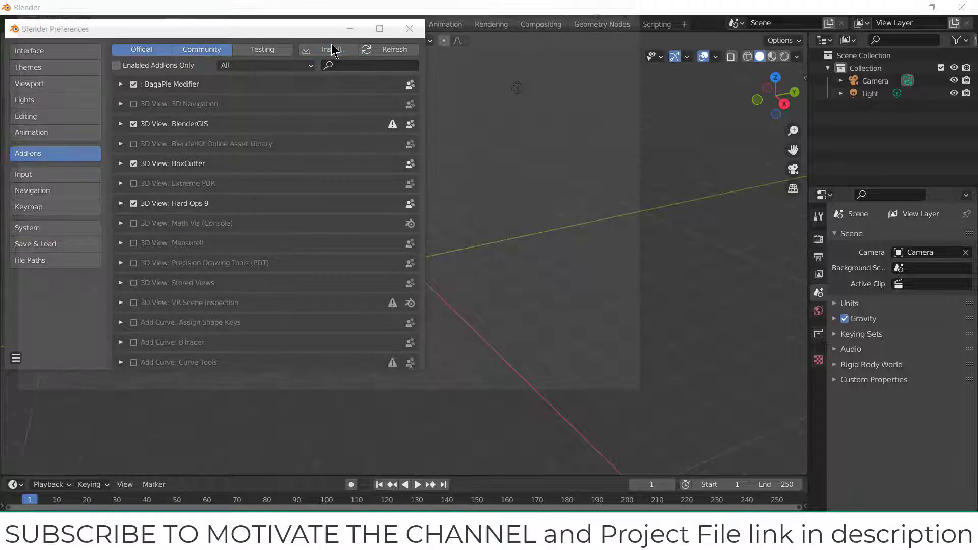
pyautogui.click(329, 49)
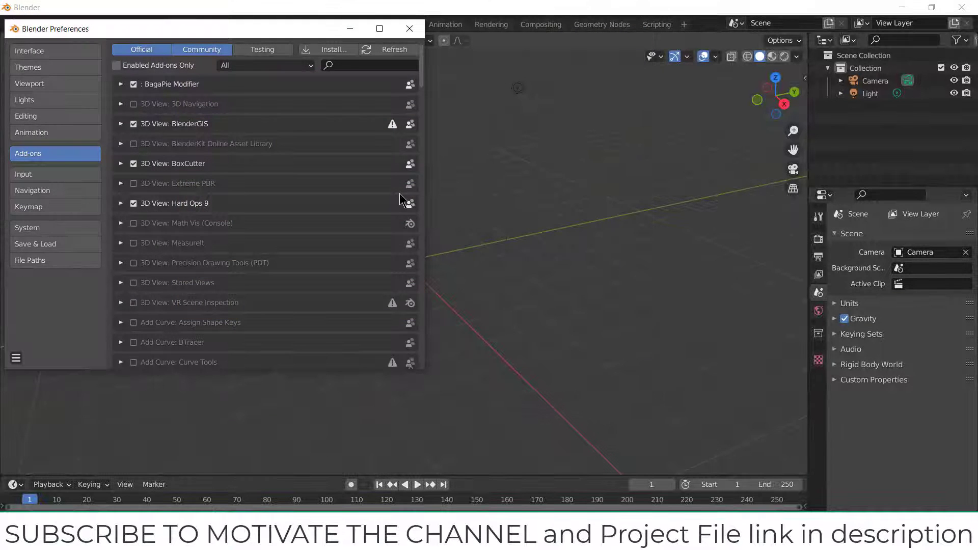
pyautogui.click(409, 28)
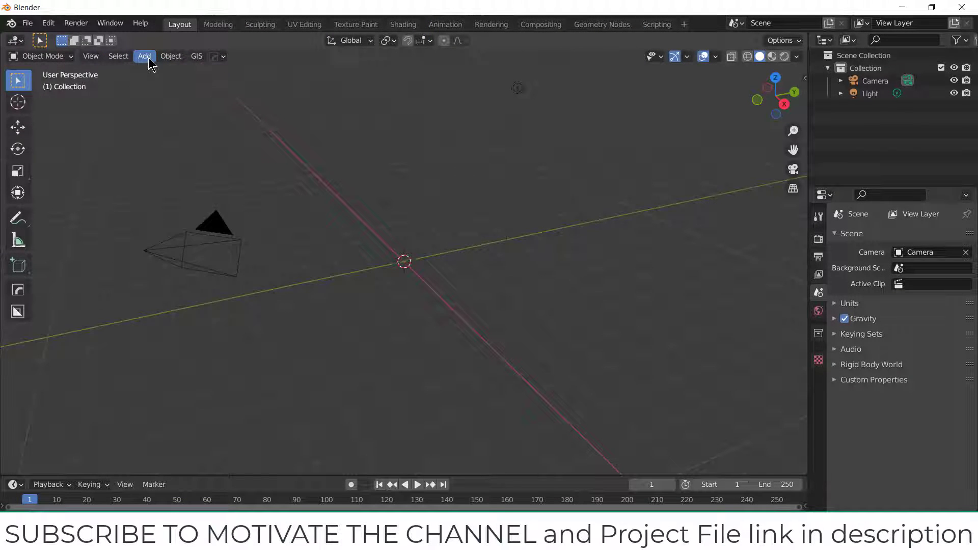
# Add a GearGenerator mesh set to Type WORM with a Cylindrical worm type at the origin.
pyautogui.click(144, 56)
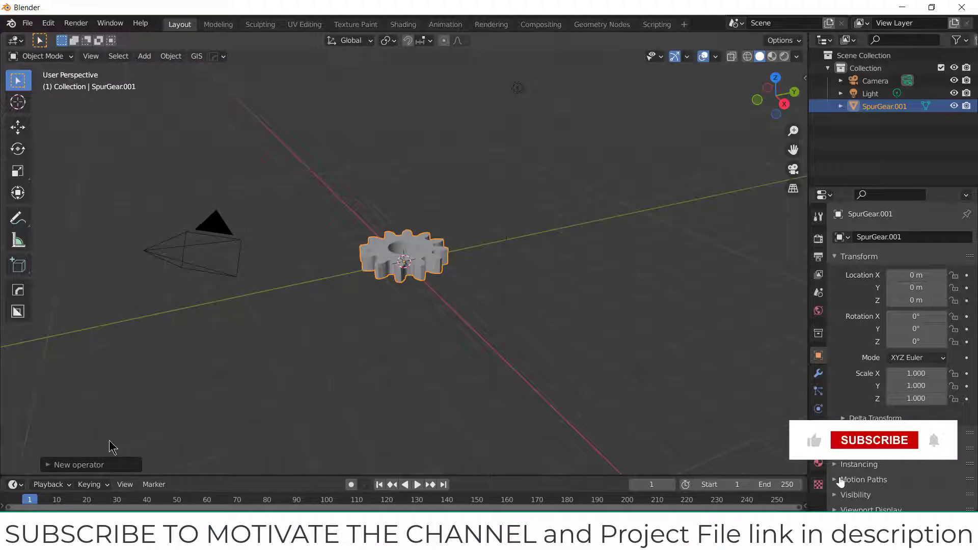
pyautogui.click(149, 257)
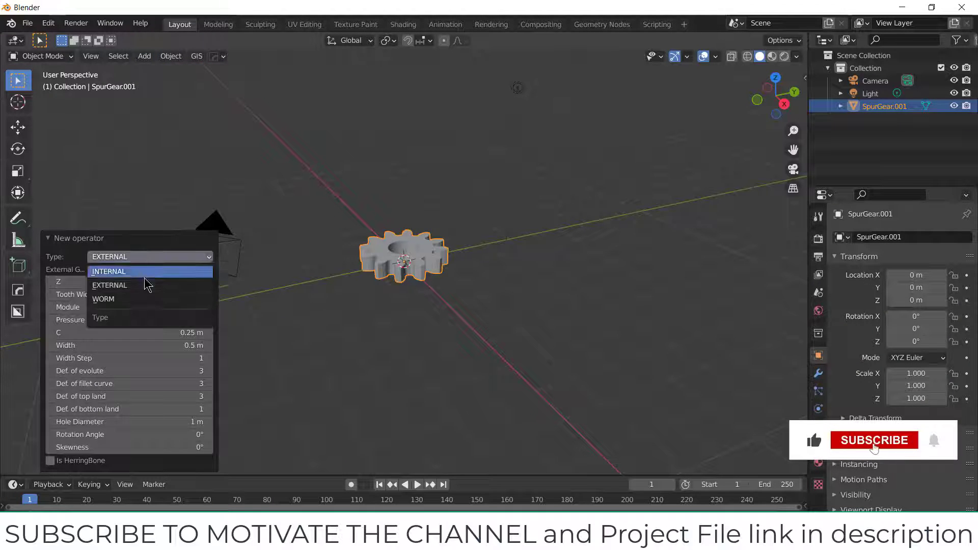
pyautogui.click(104, 298)
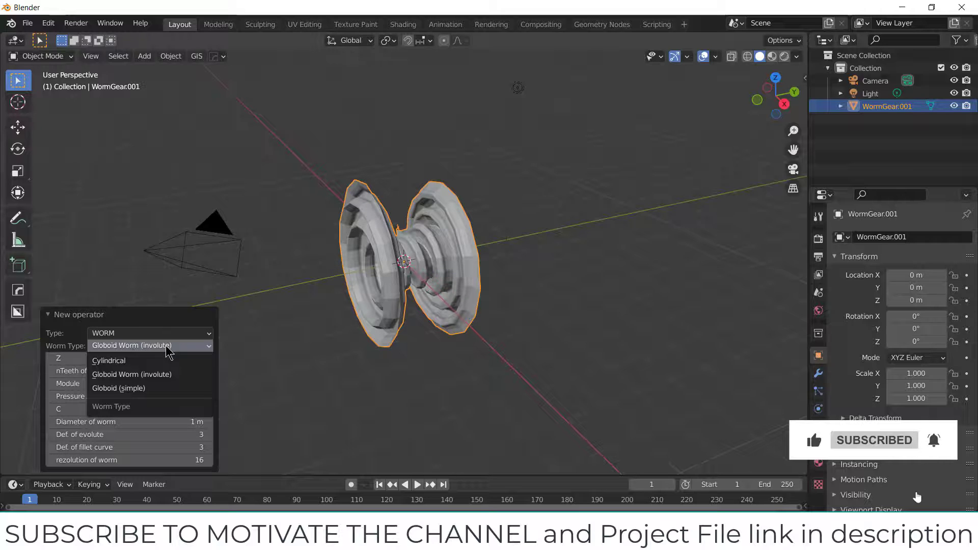
pyautogui.click(109, 360)
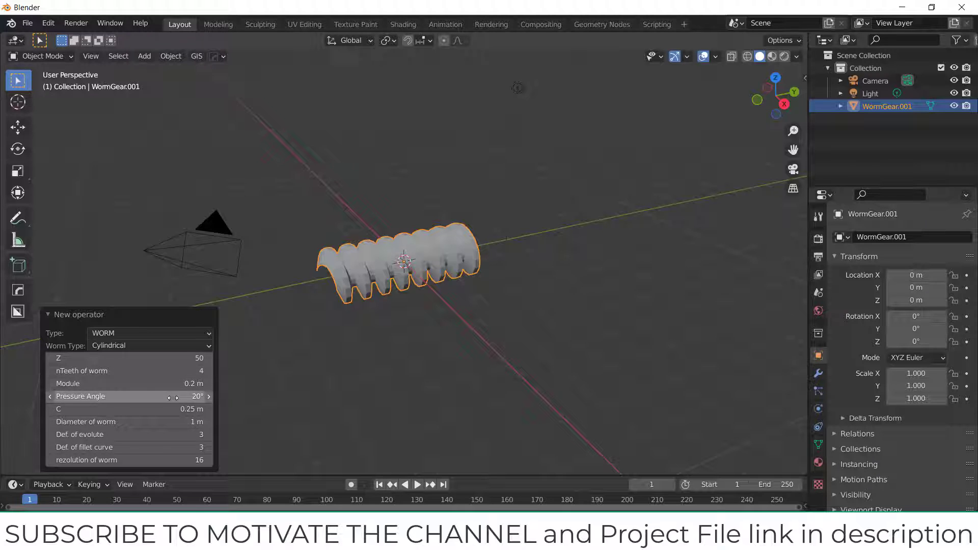
pyautogui.moveTo(129, 422)
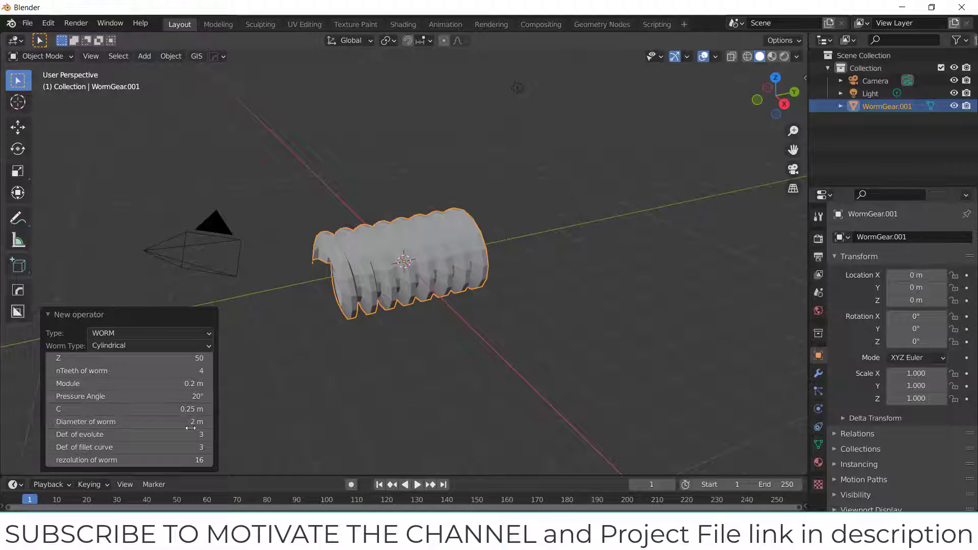
pyautogui.moveTo(129, 459)
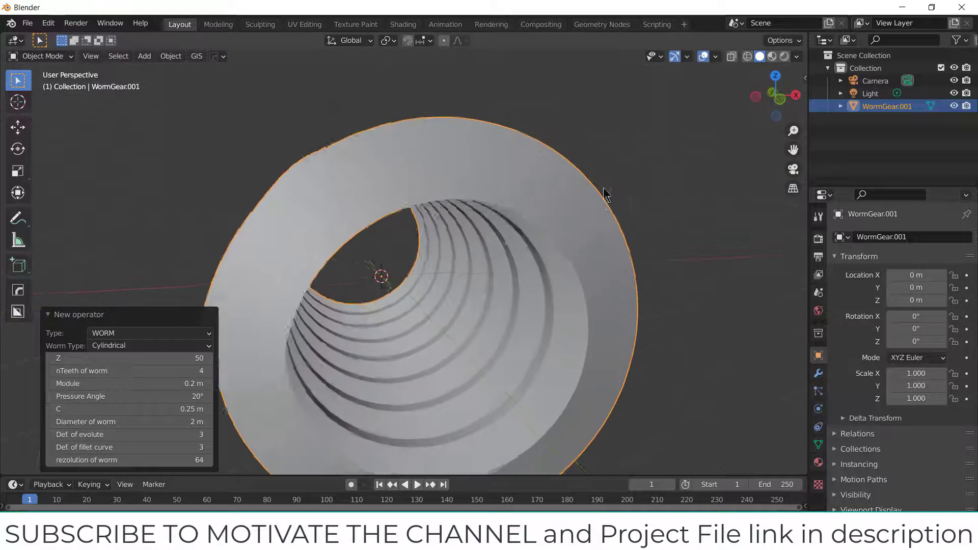
# Shade the worm gear smooth and enable Auto Smooth on its normals.
pyautogui.rightClick(605, 193)
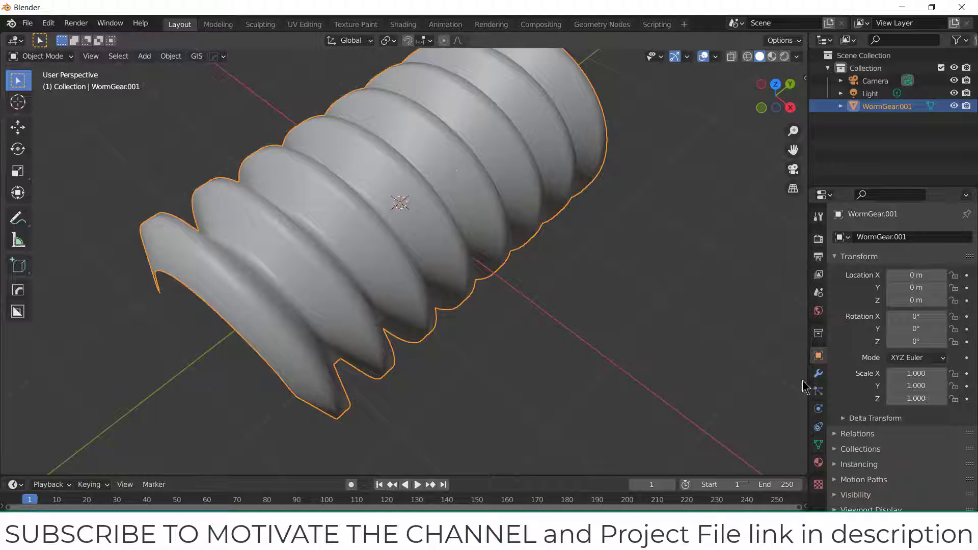
pyautogui.click(818, 443)
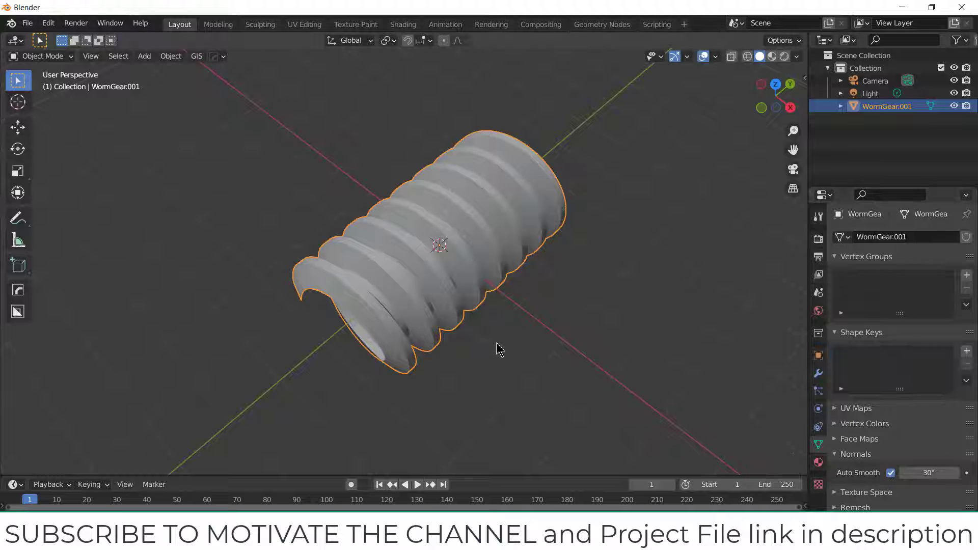
pyautogui.moveTo(499, 349); pyautogui.dragTo(390, 274)
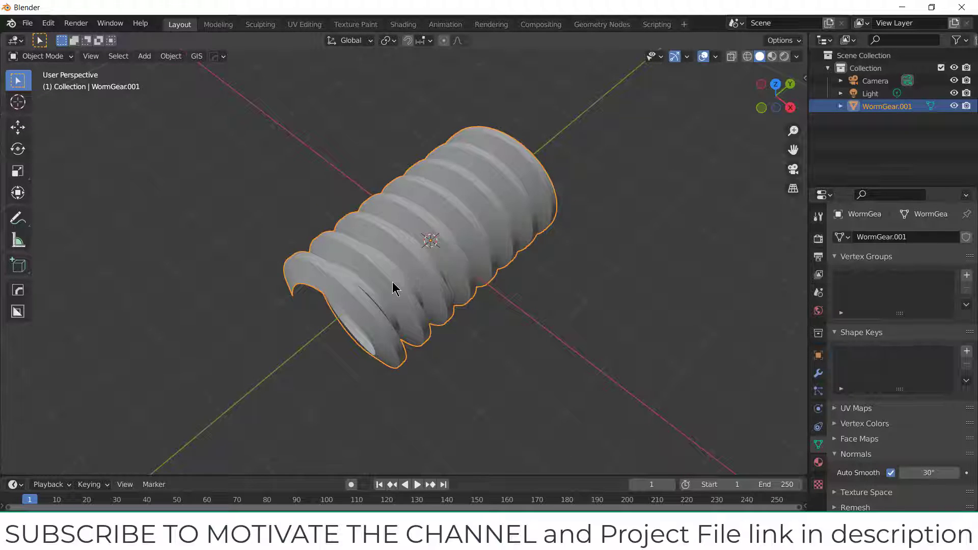
# Enter mesh editing on the worm and select the edge loop at its open end.
pyautogui.press('Tab')
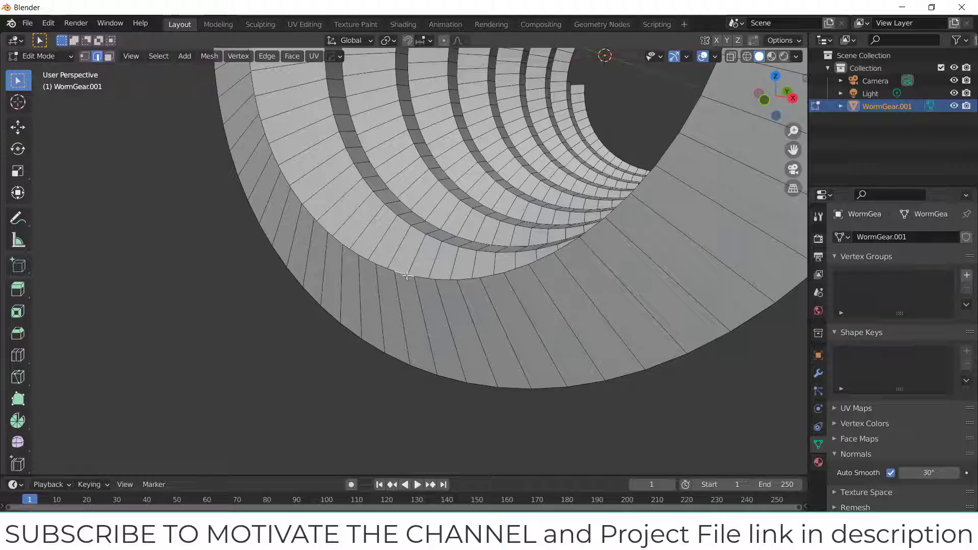
pyautogui.click(358, 297)
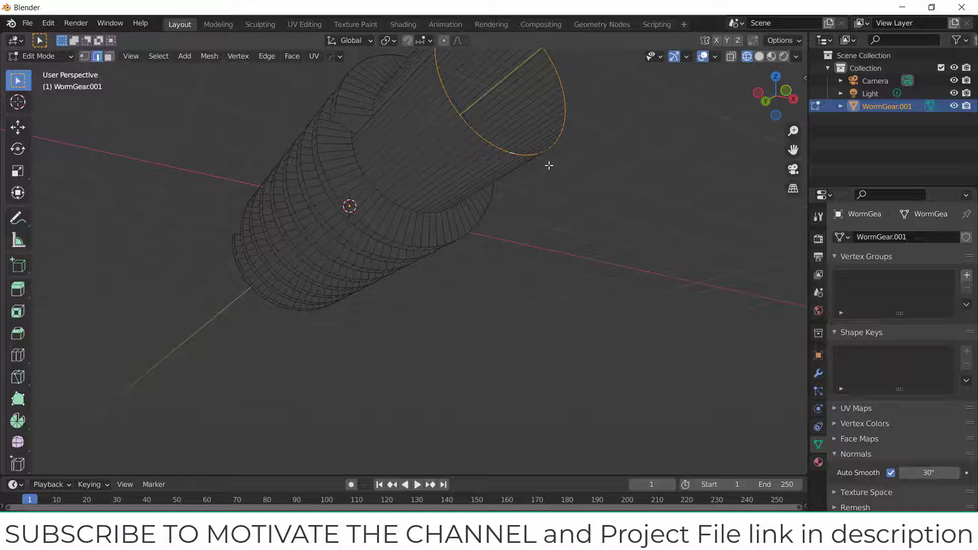
# Extrude the end loop into a plain cylindrical shaft and zoom out to view the whole worm.
pyautogui.moveTo(549, 165); pyautogui.dragTo(638, 284)
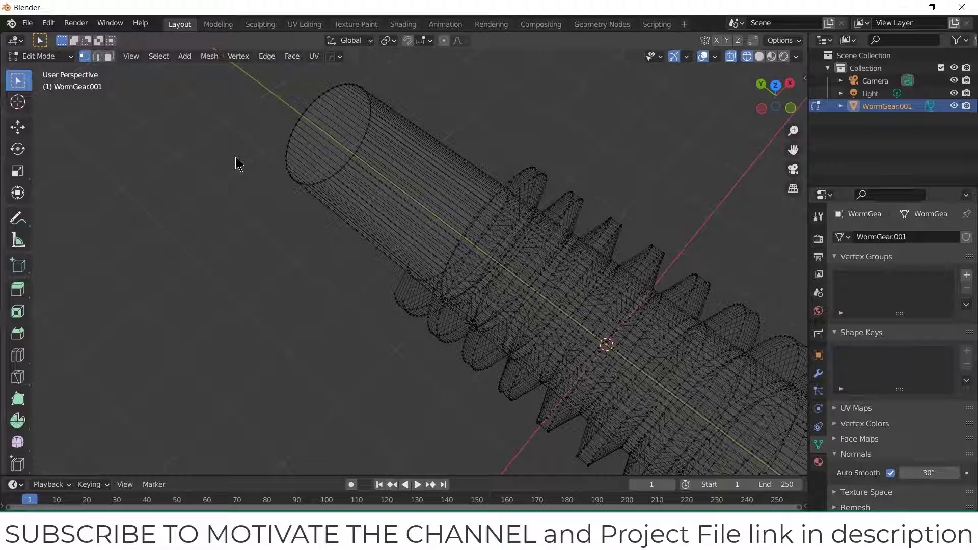
pyautogui.click(96, 56)
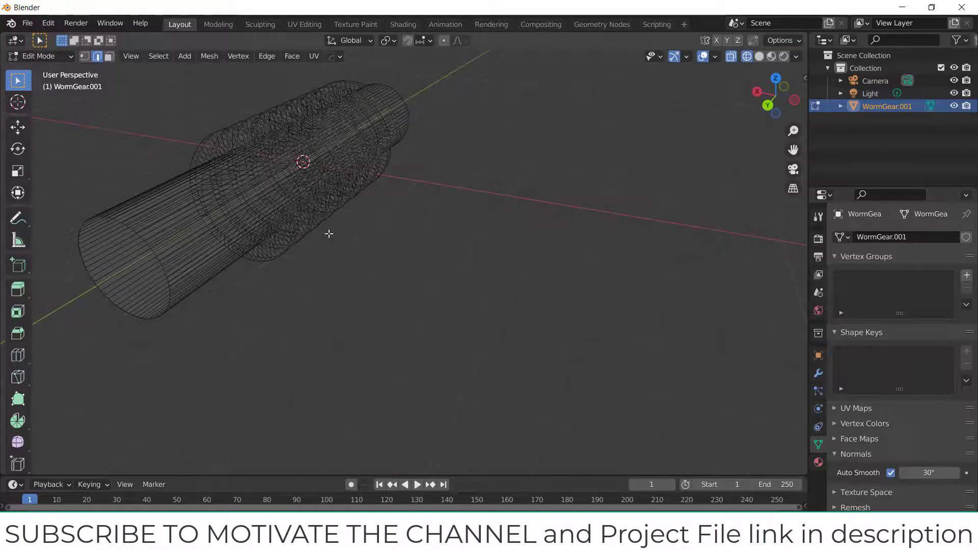
pyautogui.moveTo(329, 234); pyautogui.dragTo(293, 329)
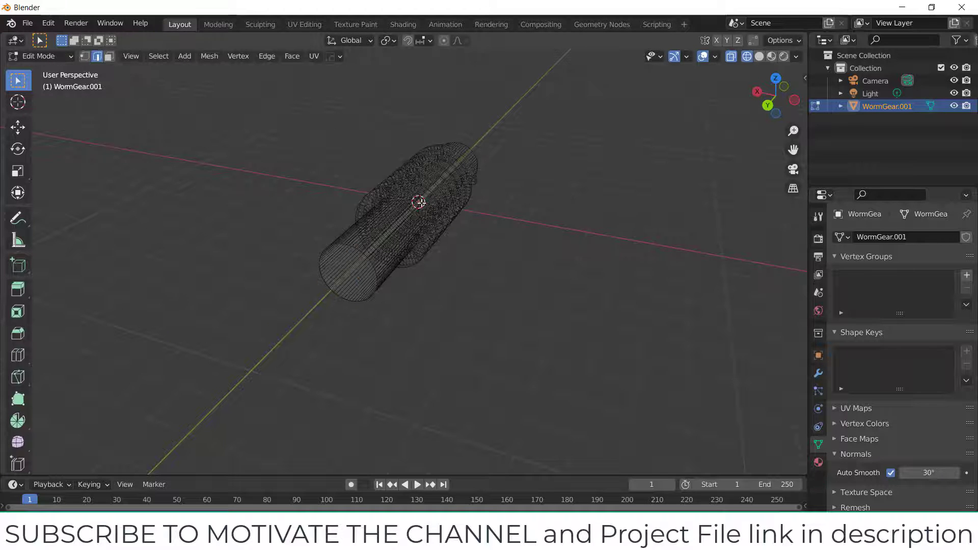
pyautogui.click(209, 55)
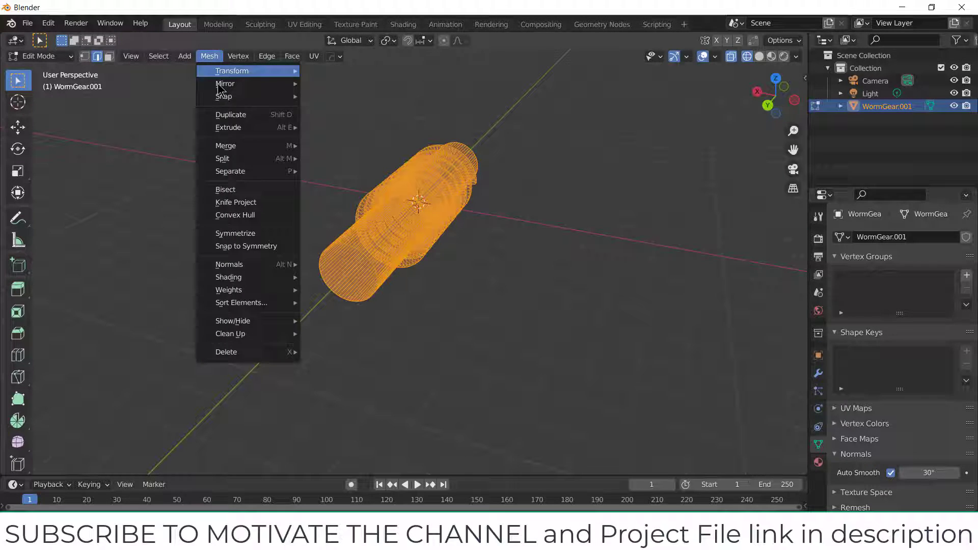
pyautogui.moveTo(226, 146)
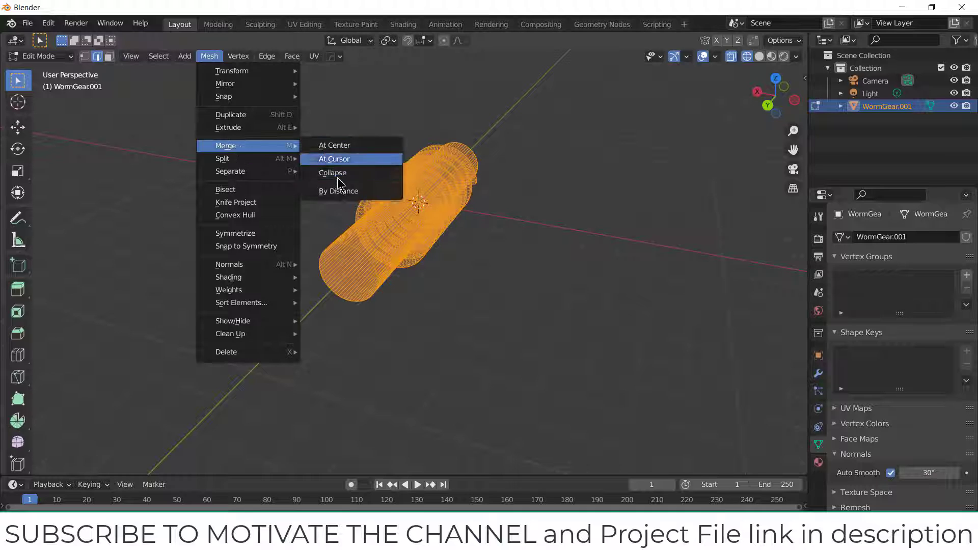
pyautogui.click(338, 190)
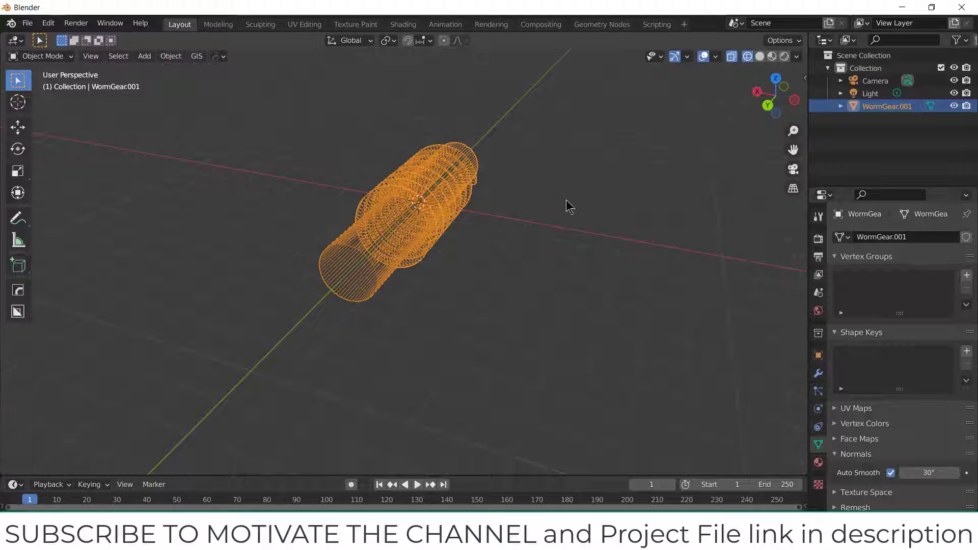
pyautogui.click(732, 56)
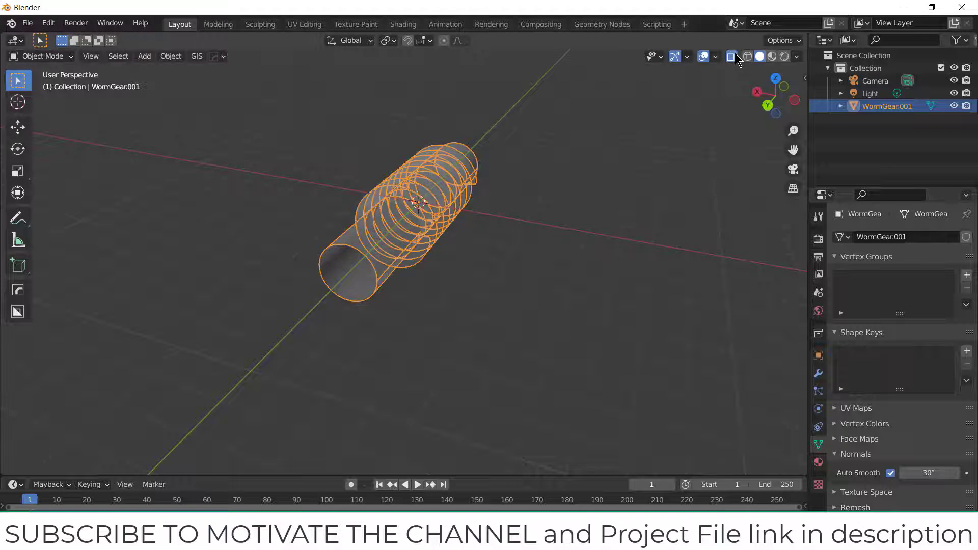
pyautogui.click(775, 77)
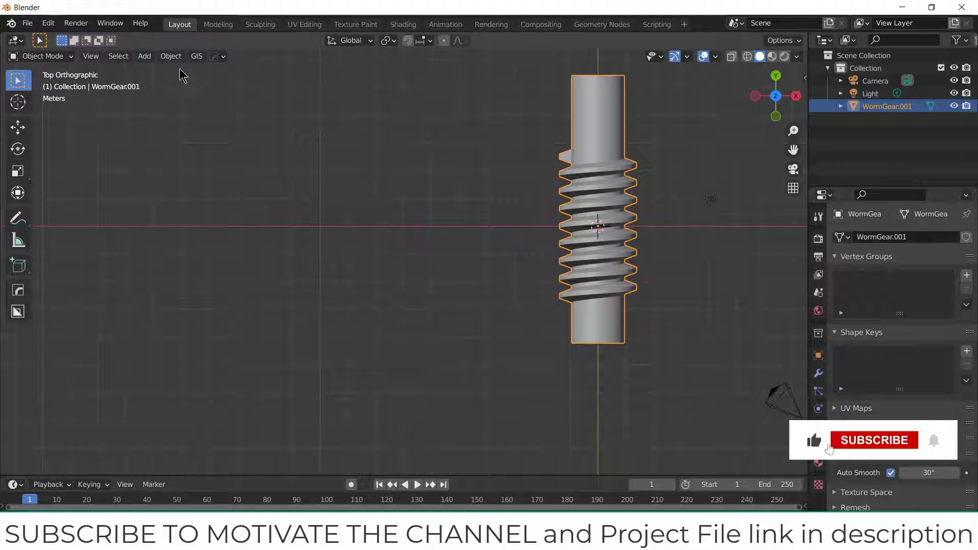
# Add a second gear set to WORM GEAR with 50 teeth beside the screw and view it from the top.
pyautogui.click(144, 55)
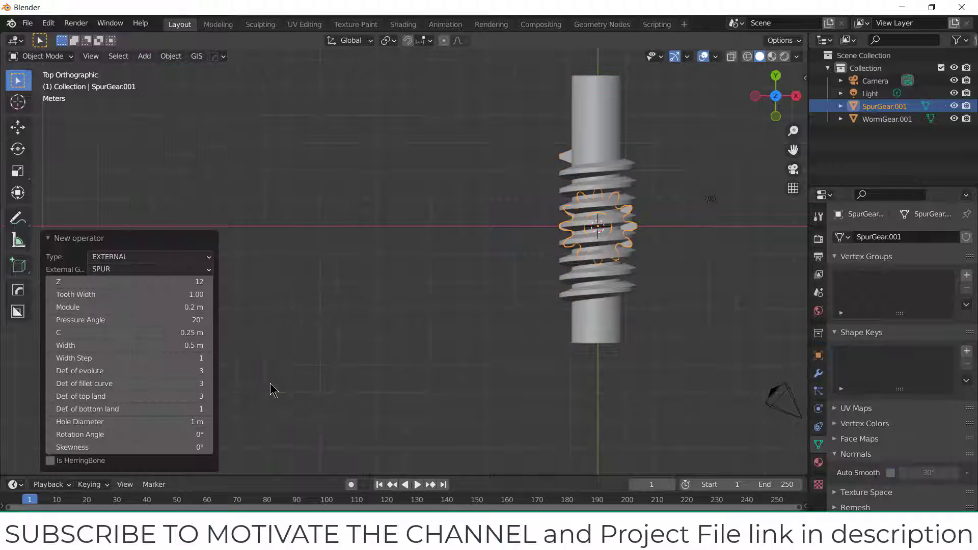
pyautogui.click(150, 269)
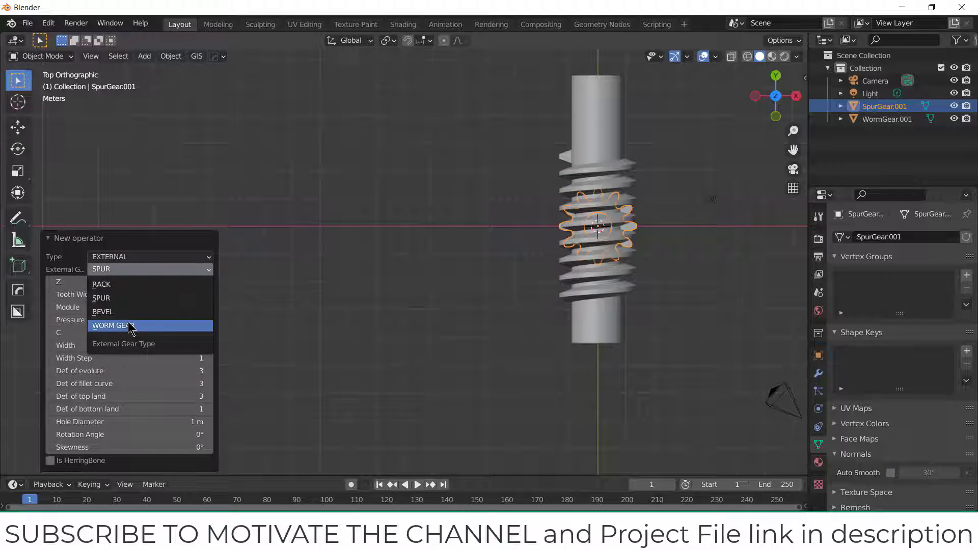
pyautogui.click(110, 325)
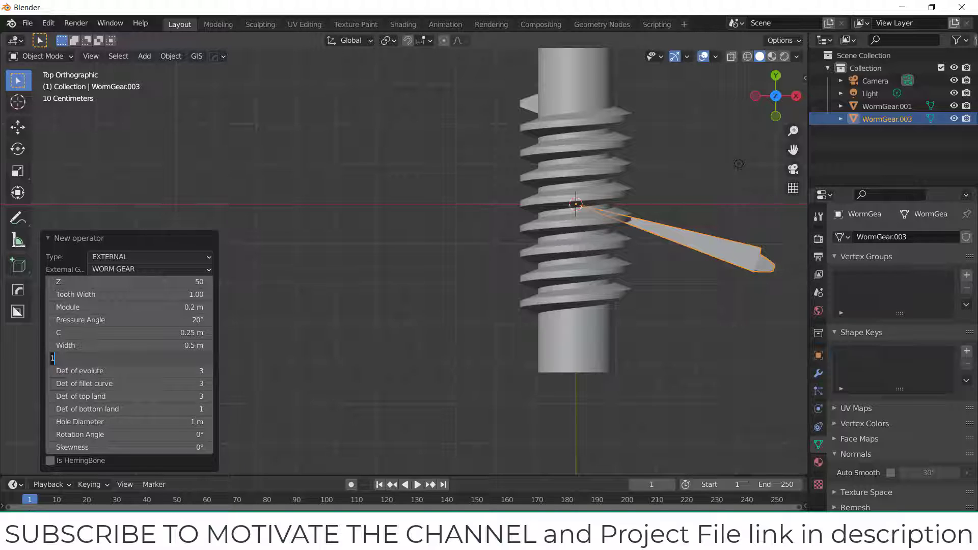
pyautogui.write('0')
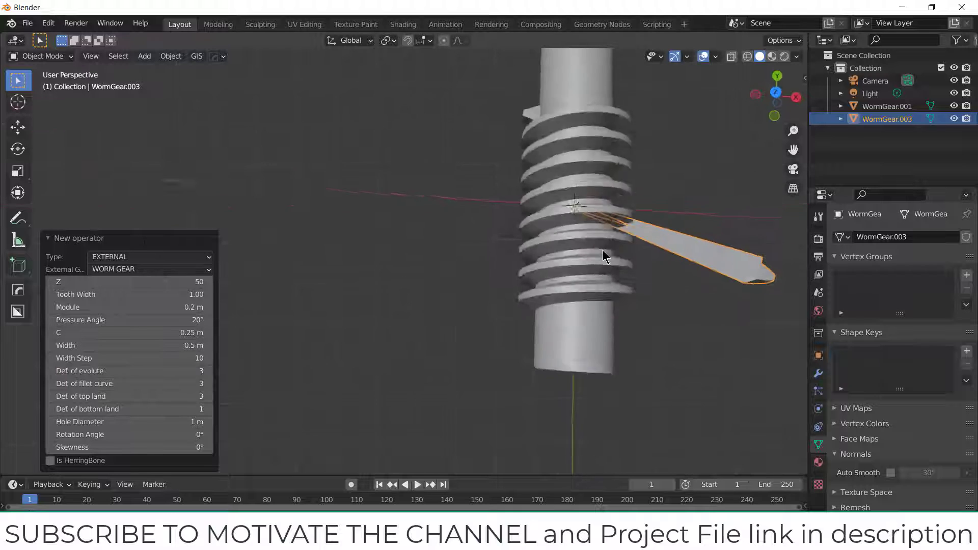
pyautogui.moveTo(605, 256); pyautogui.dragTo(717, 315)
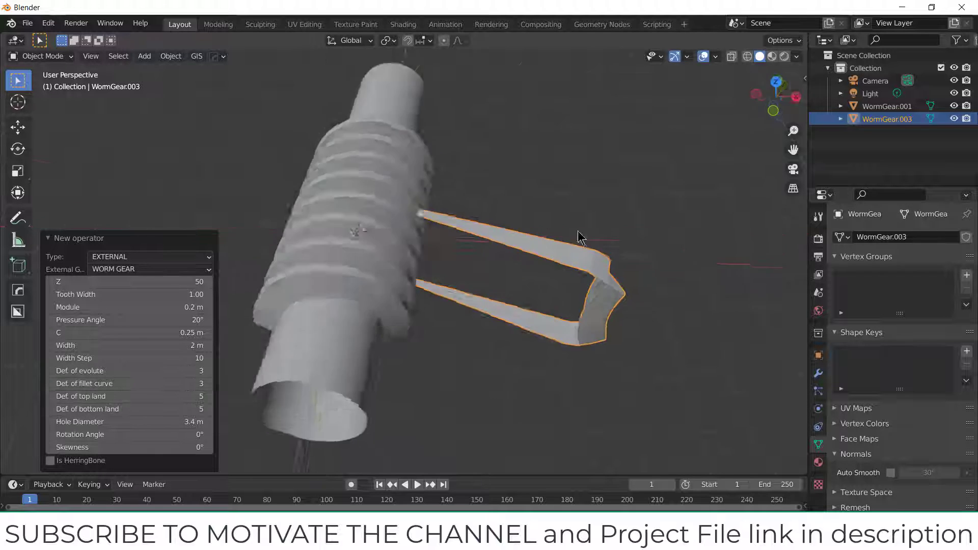
pyautogui.press('7')
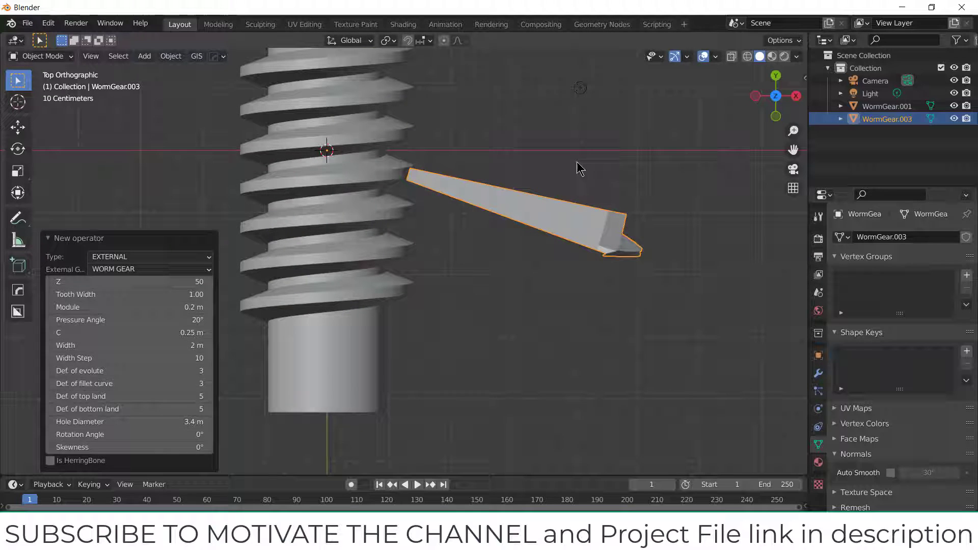
# Add a Plain Axes empty at the wheel centre.
pyautogui.click(143, 55)
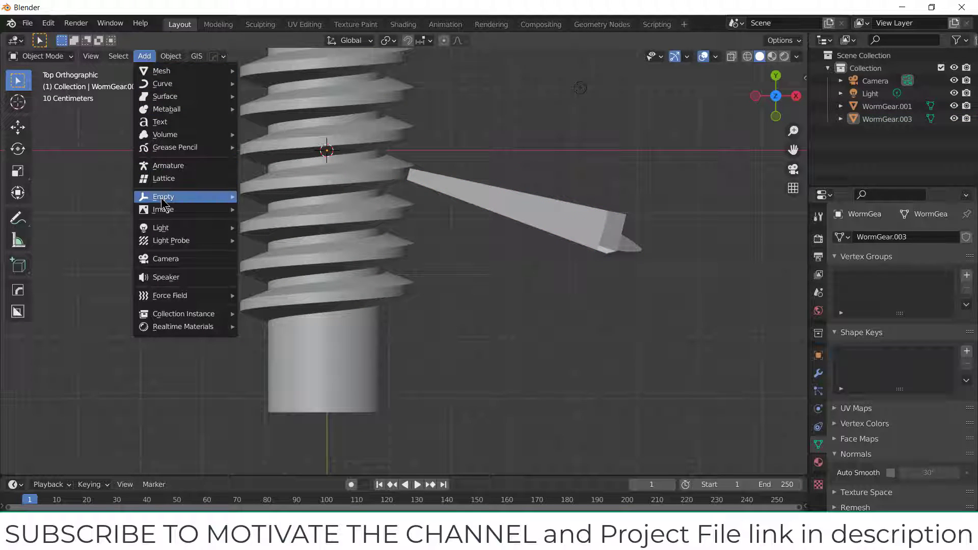
pyautogui.click(163, 196)
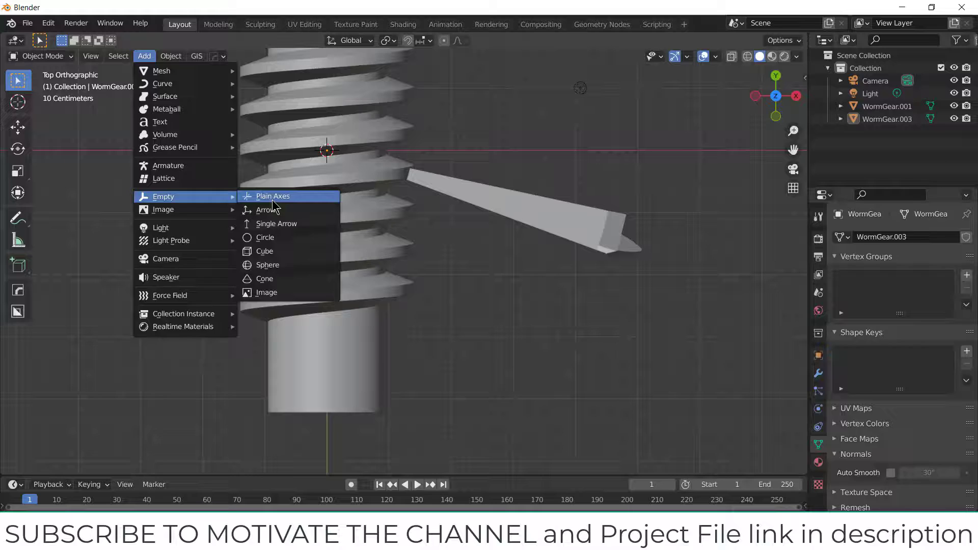
pyautogui.click(272, 195)
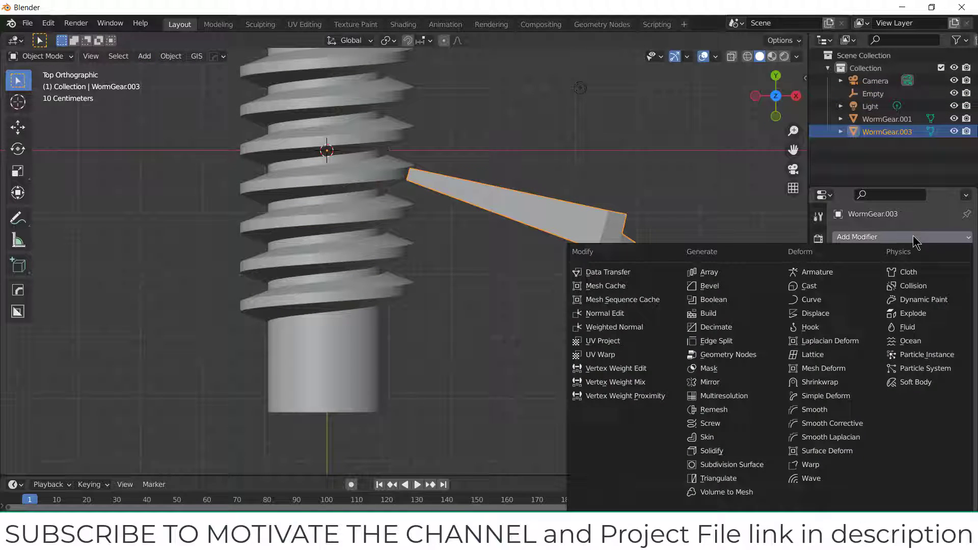
# Give the tooth an Array modifier of Count 50 offset by the Empty rotated 7.2°.
pyautogui.click(707, 270)
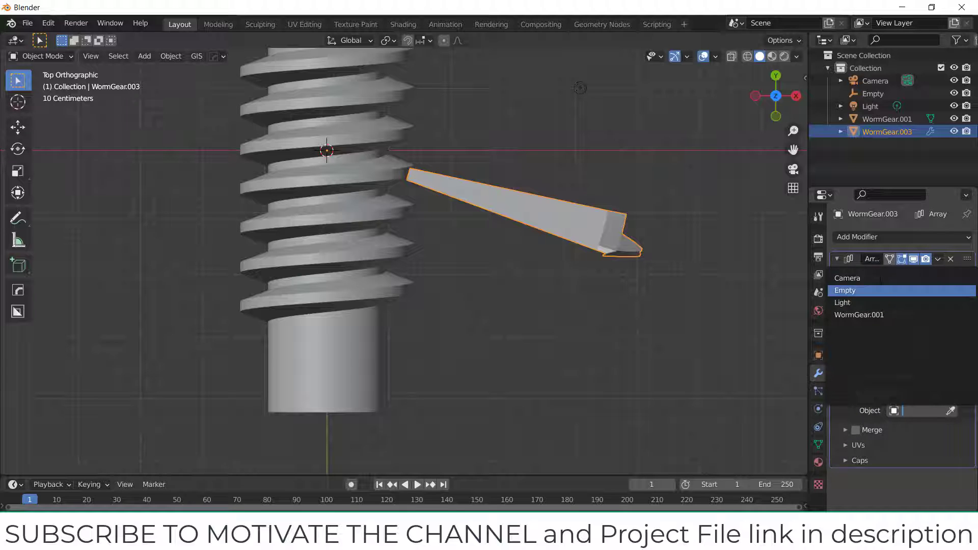
pyautogui.click(845, 290)
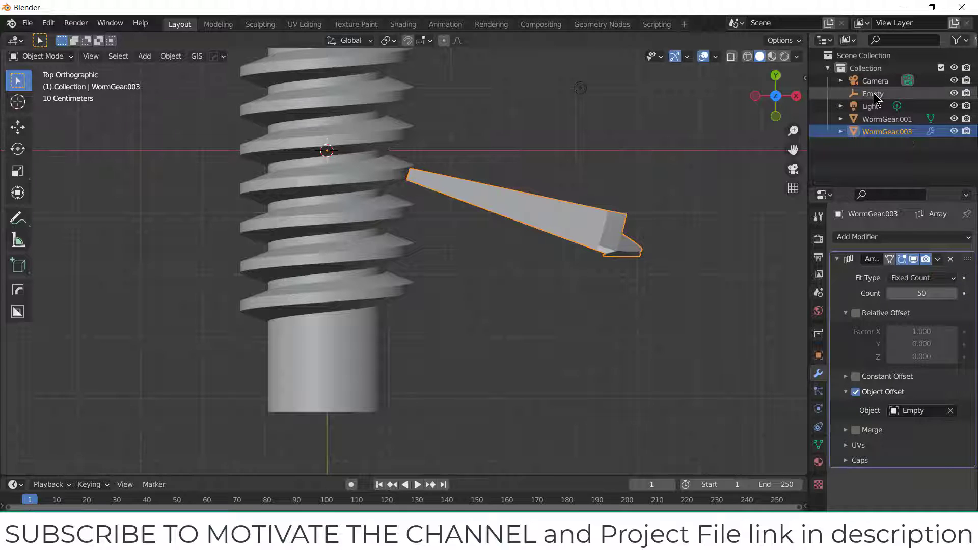
pyautogui.click(872, 93)
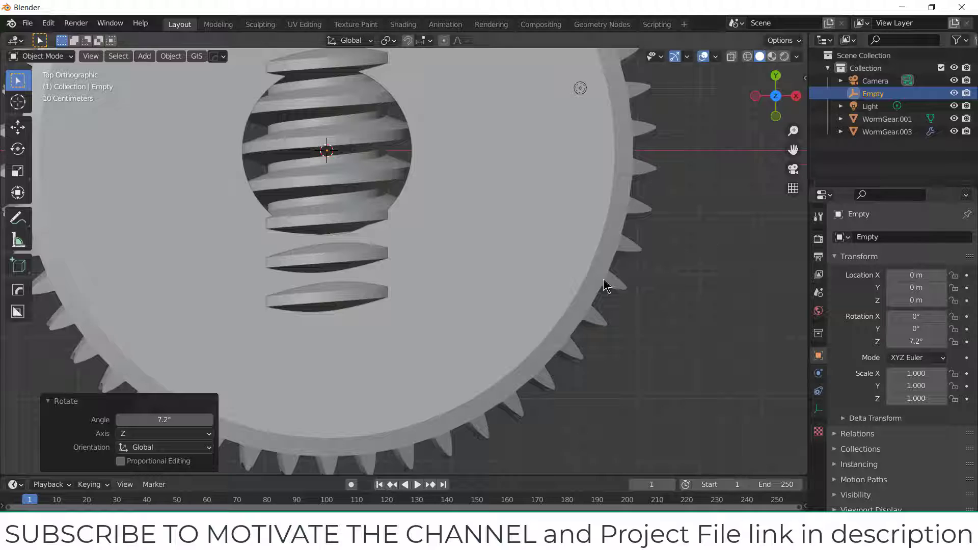
pyautogui.moveTo(643, 293)
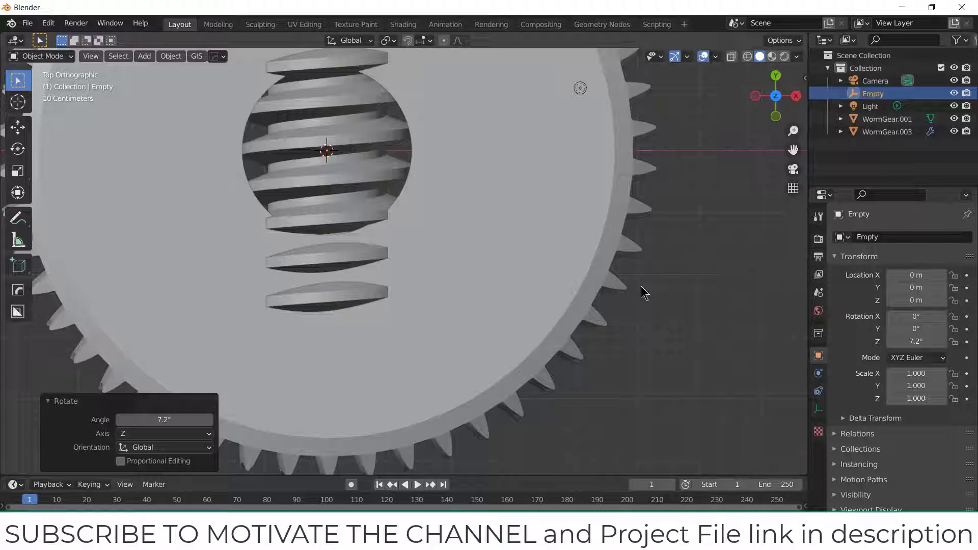
pyautogui.moveTo(663, 285)
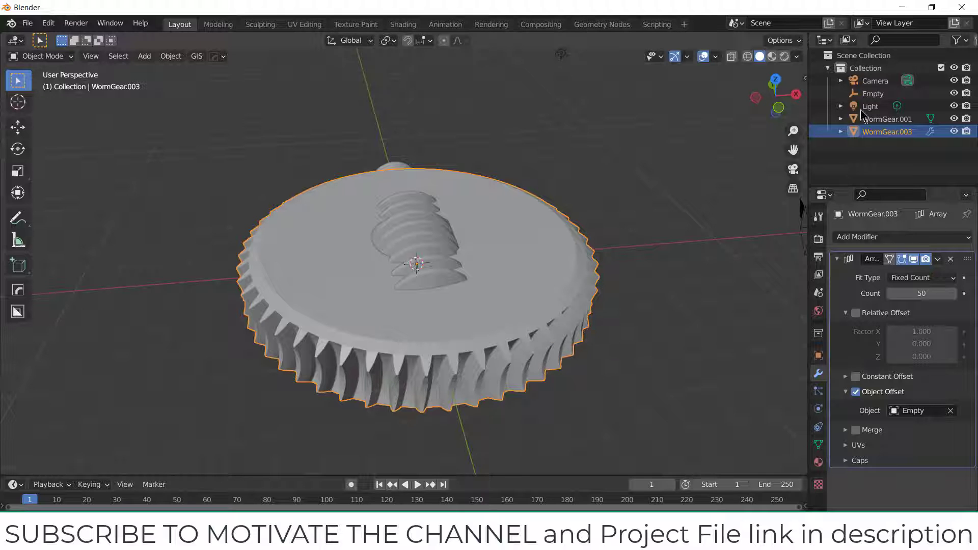
# Apply the Array modifier on WormGear.003 into one mesh and enable Auto Smooth.
pyautogui.click(872, 93)
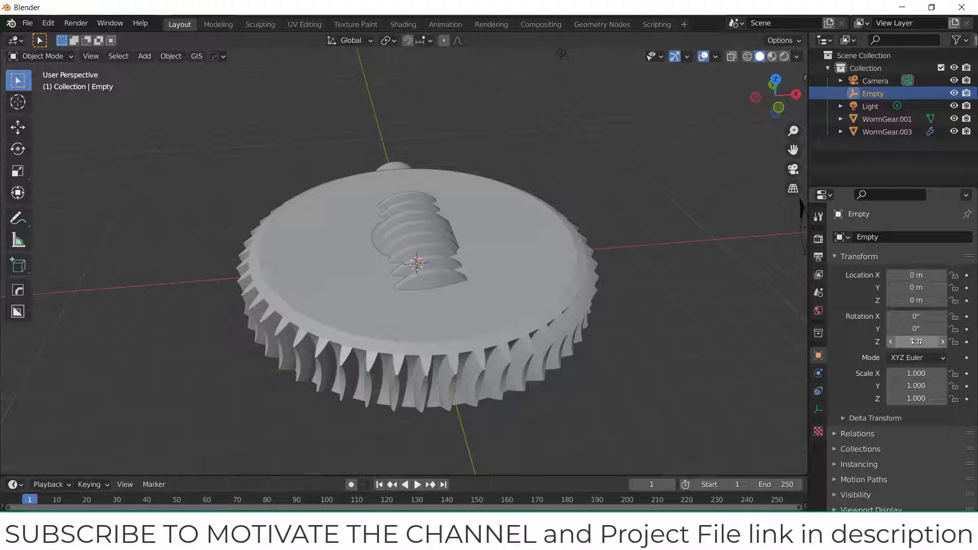
pyautogui.click(886, 131)
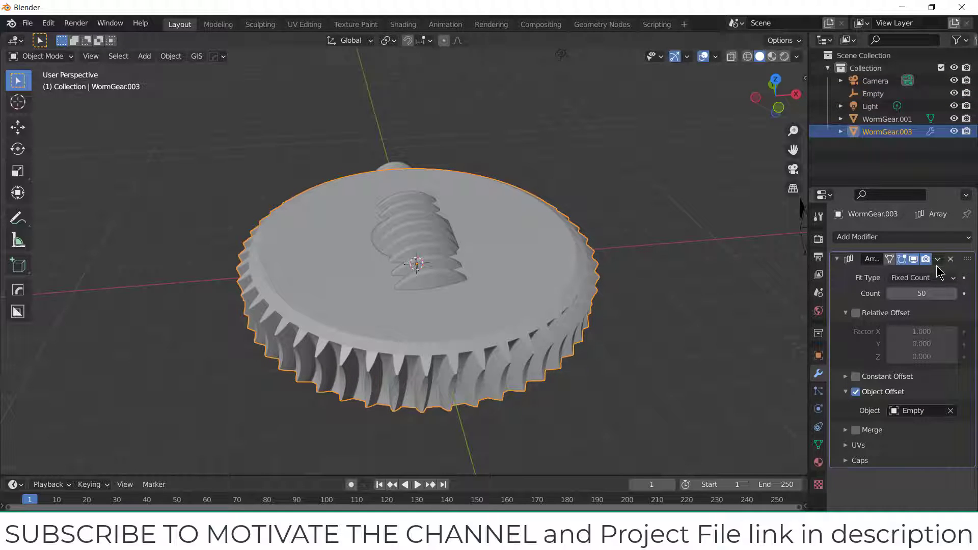
pyautogui.click(950, 258)
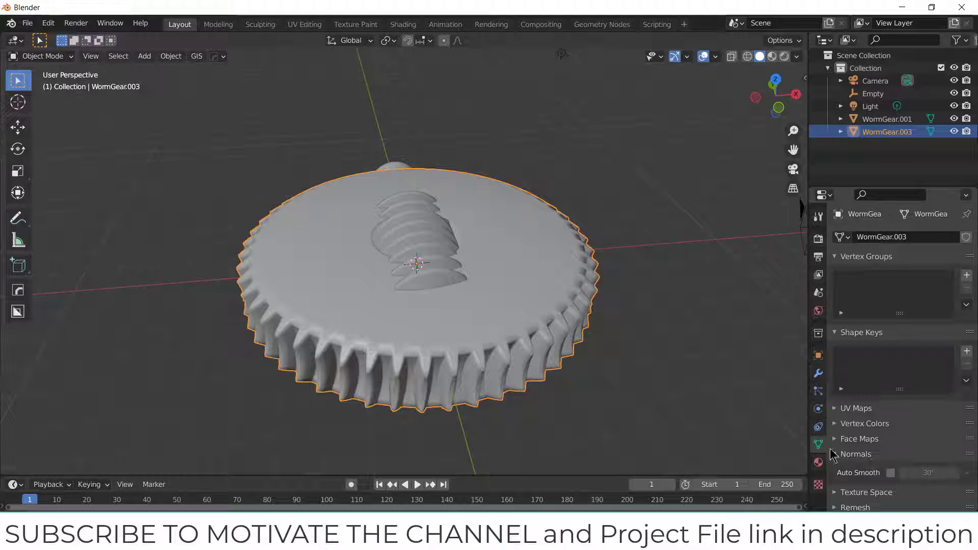
pyautogui.click(891, 472)
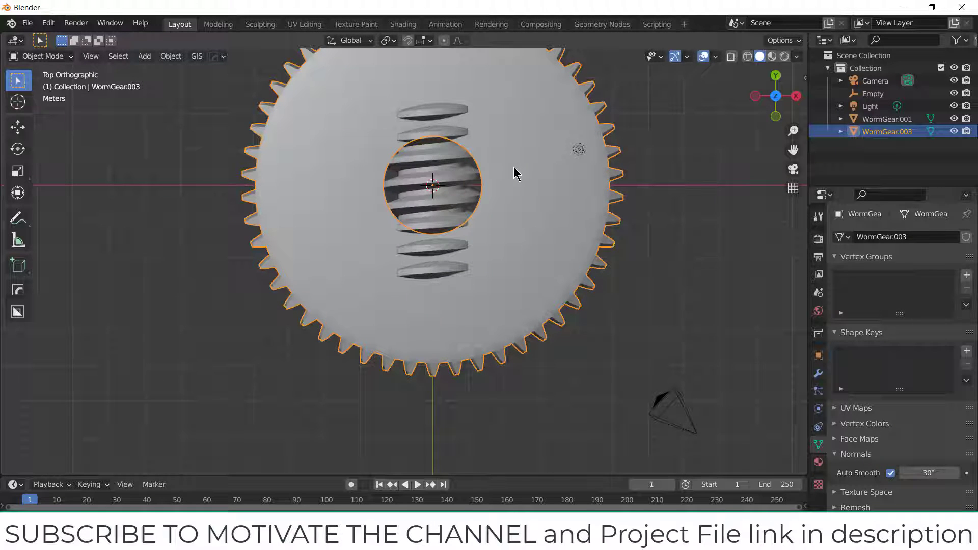
# Merge the wheel's overlapping vertices by distance (0.0001 m) and return to Object Mode.
pyautogui.press('Tab')
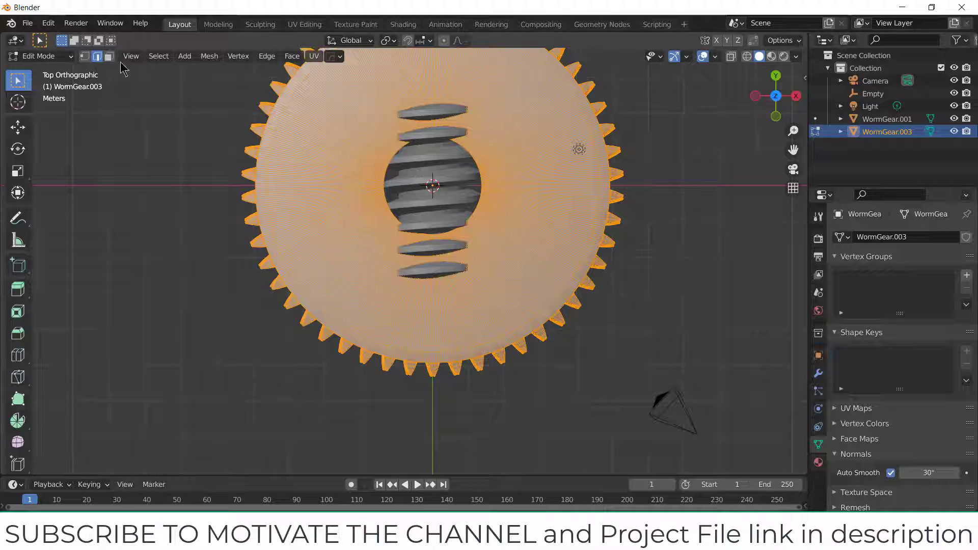
pyautogui.click(208, 55)
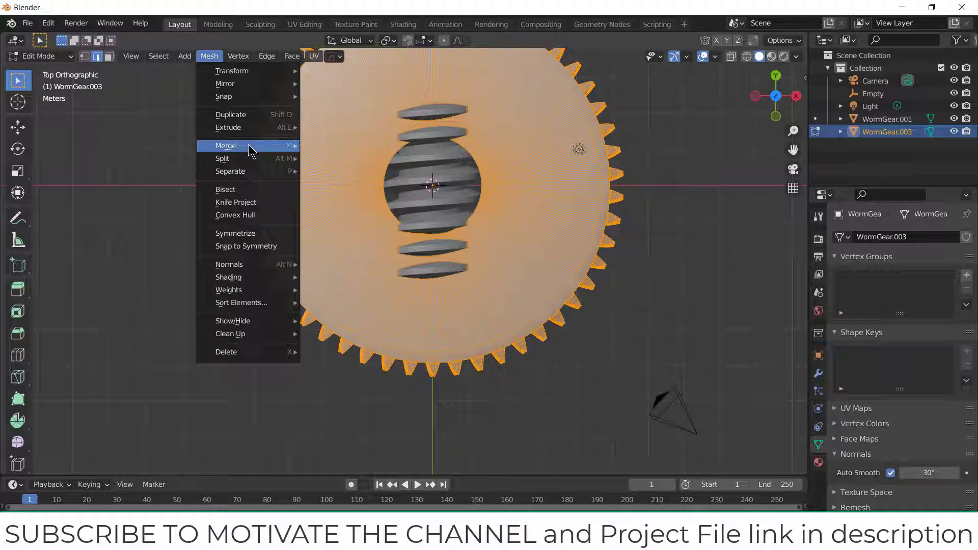
pyautogui.click(225, 146)
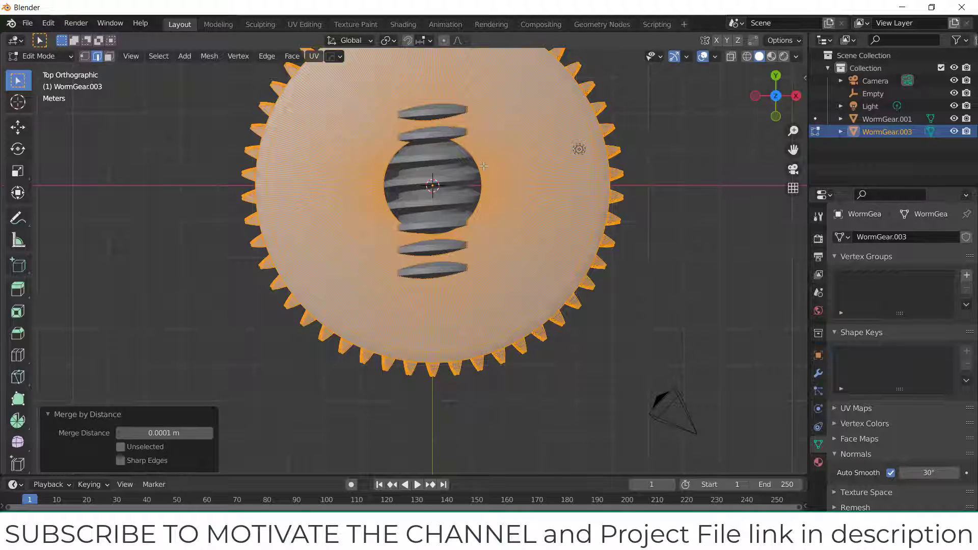
pyautogui.press('Tab')
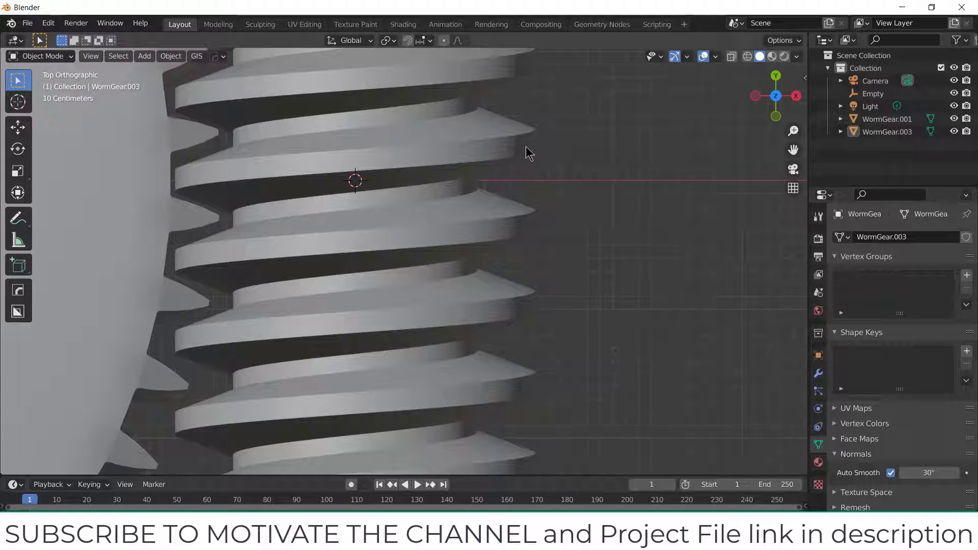
pyautogui.moveTo(538, 248)
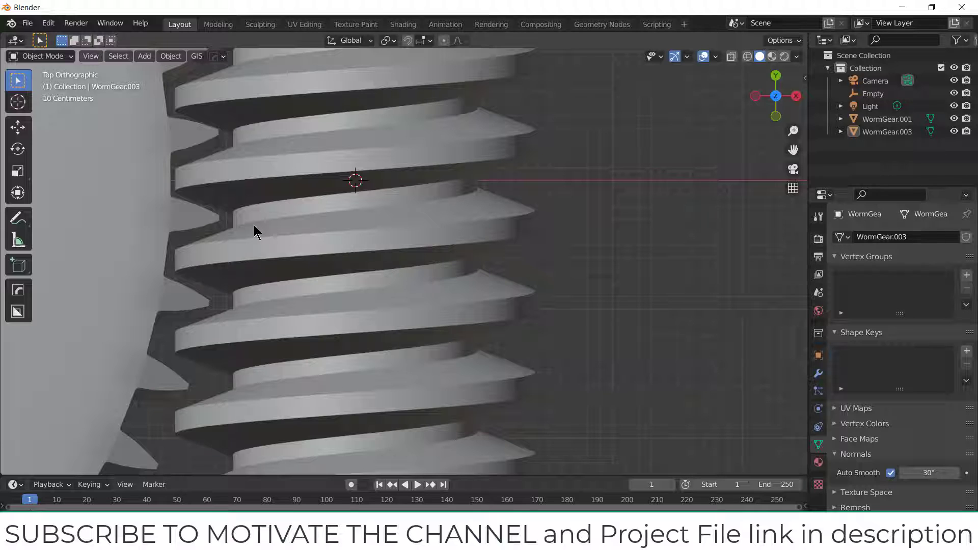
pyautogui.moveTo(195, 302)
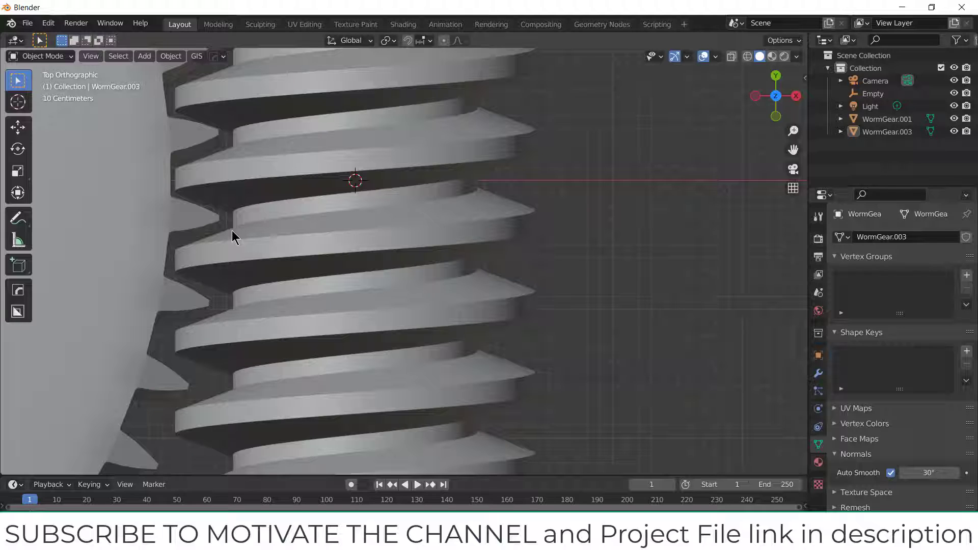
pyautogui.moveTo(393, 167)
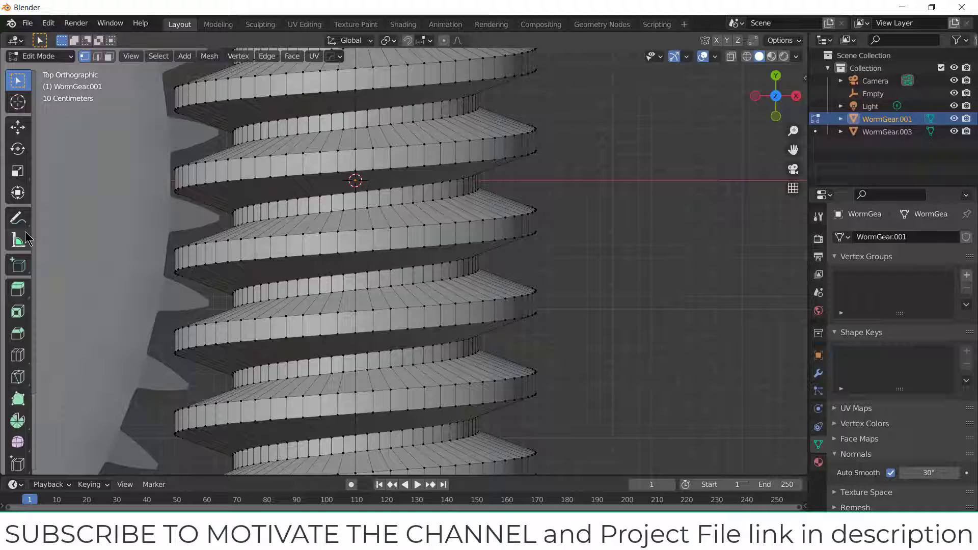
pyautogui.moveTo(17, 242)
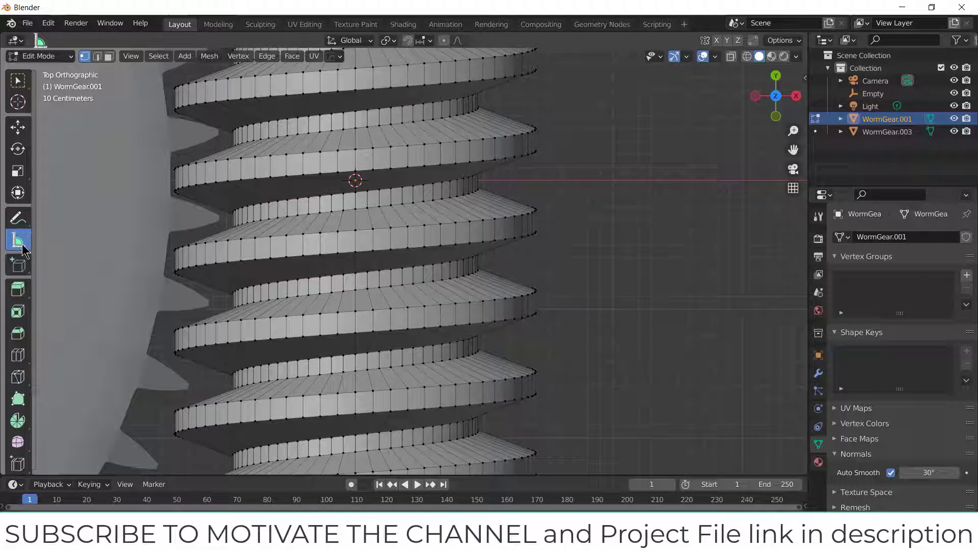
pyautogui.moveTo(18, 241)
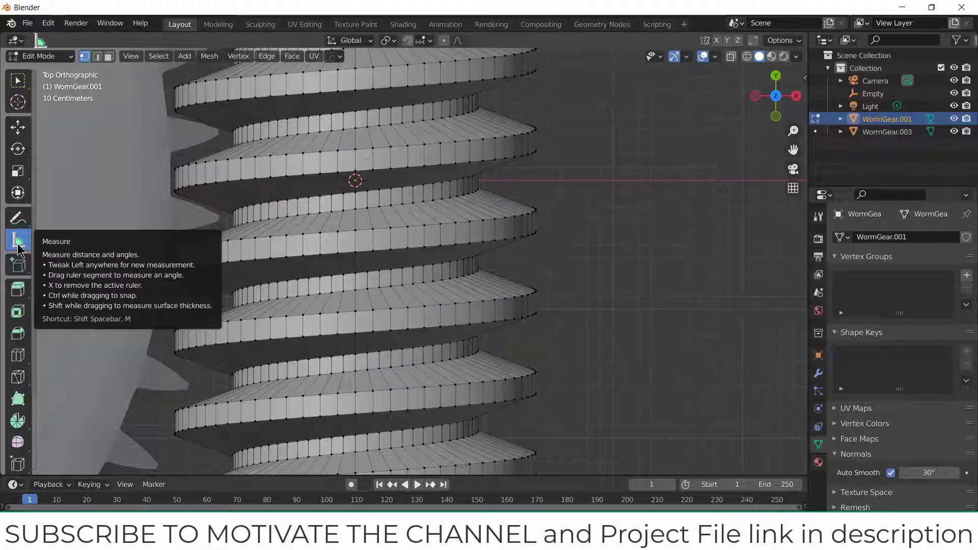
pyautogui.moveTo(471, 161)
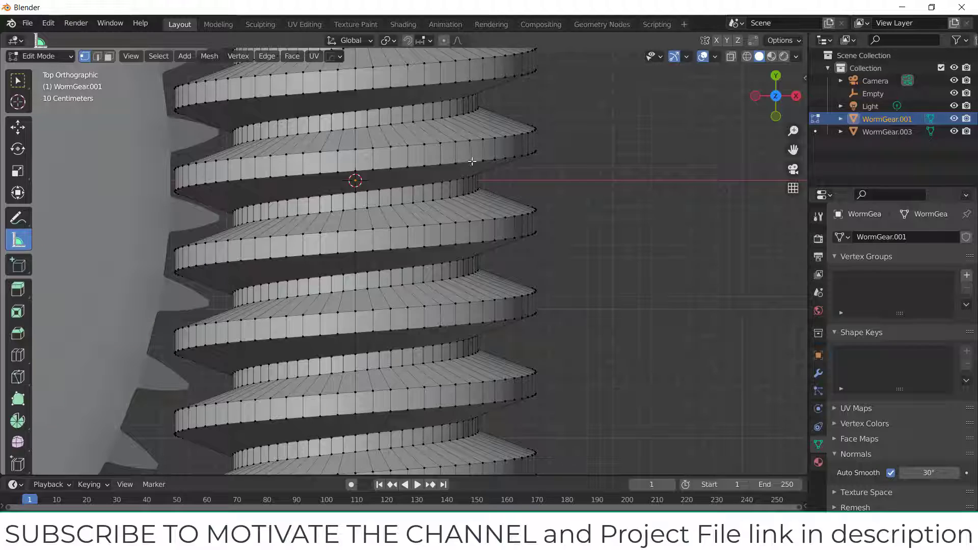
# Measure the worm thread spacing at roughly 1.09–1.18 m and return the screw to Object Mode.
pyautogui.moveTo(472, 161); pyautogui.dragTo(479, 192)
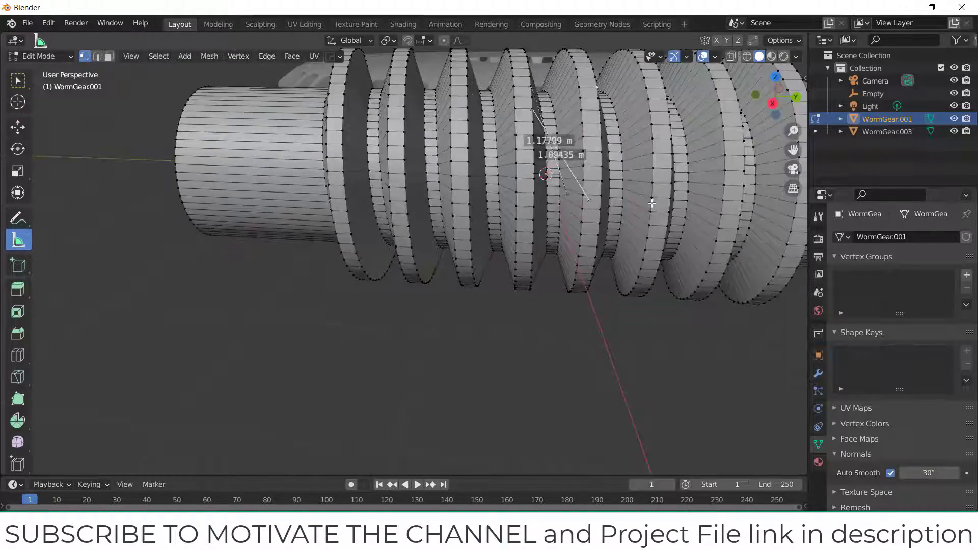
pyautogui.press('KP_7')
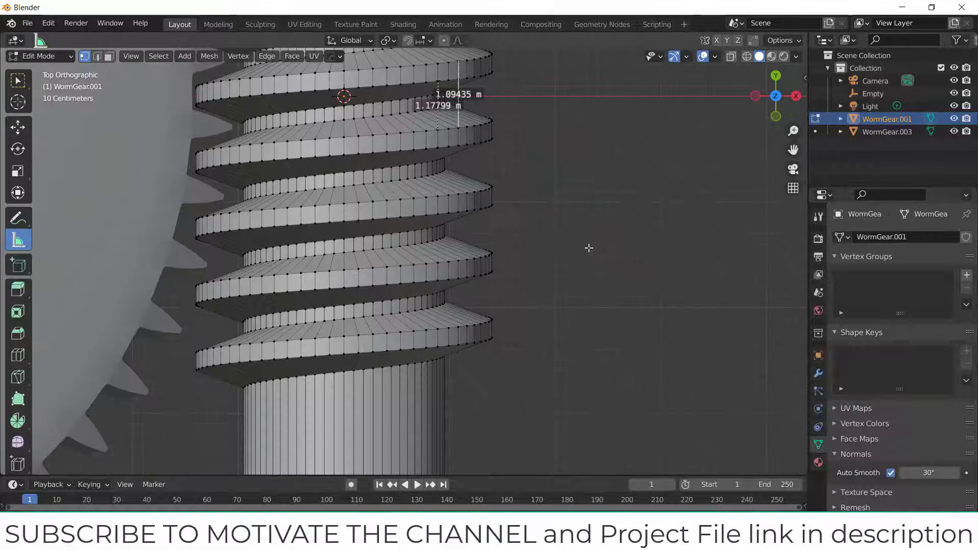
pyautogui.press('Tab')
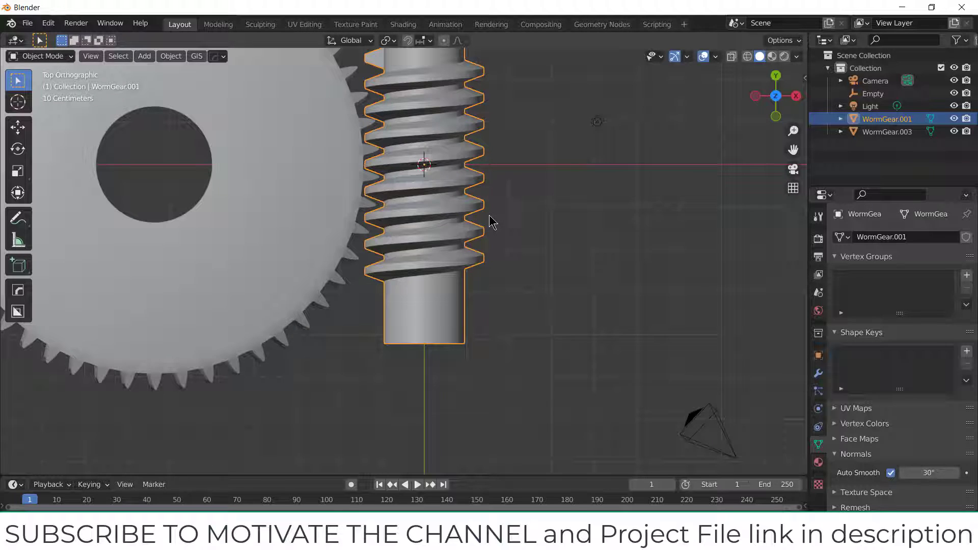
pyautogui.moveTo(454, 163)
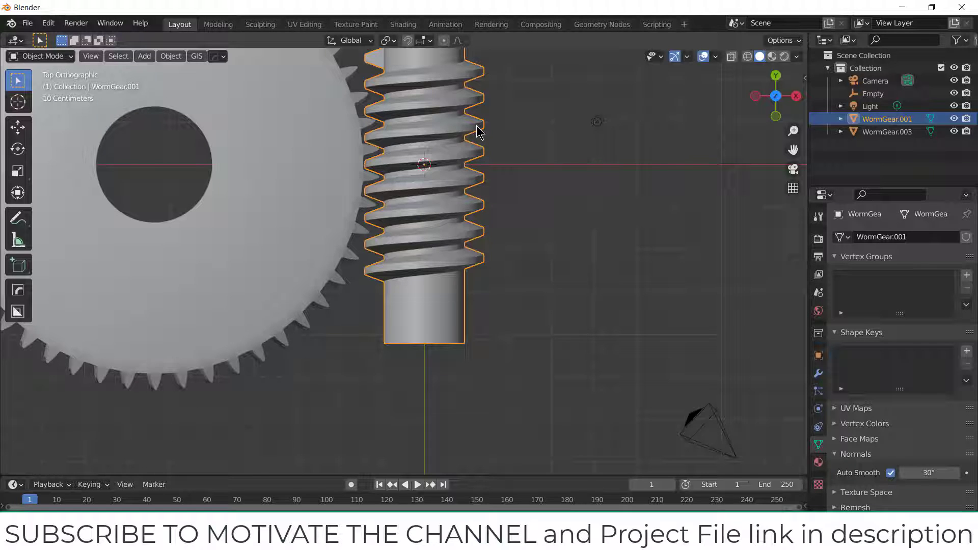
# Copy the worm screw's Y rotation as a new driver from the sidebar transform values.
pyautogui.scroll(-3)
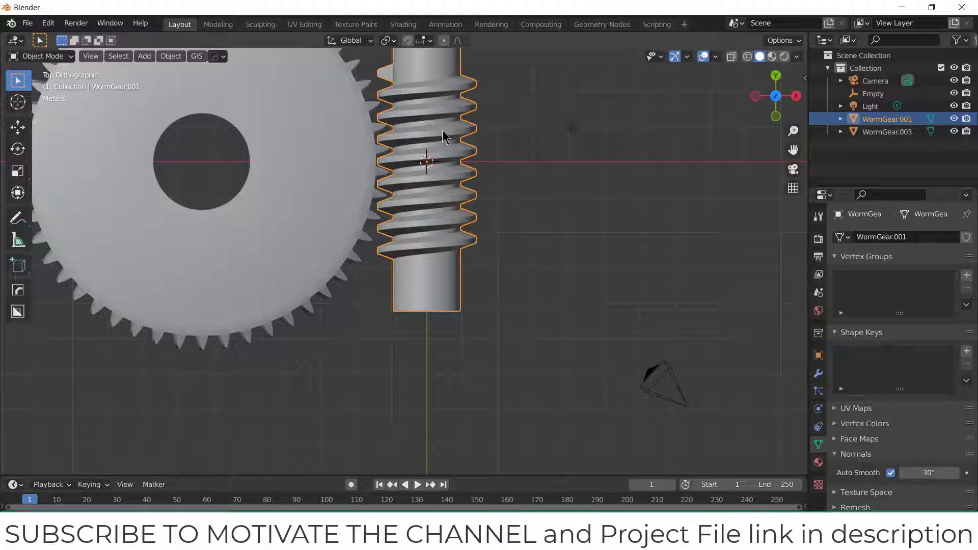
pyautogui.press('n')
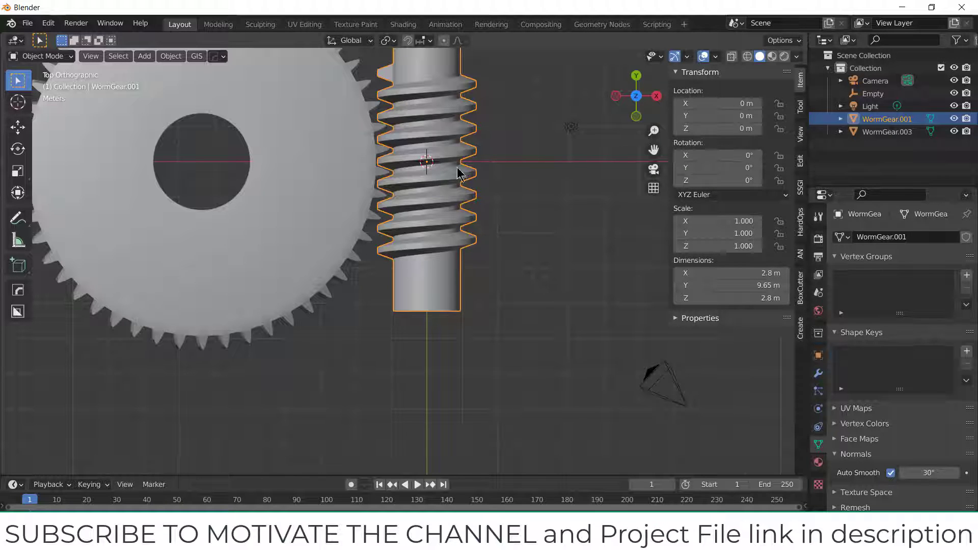
pyautogui.moveTo(717, 167); pyautogui.dragTo(723, 167)
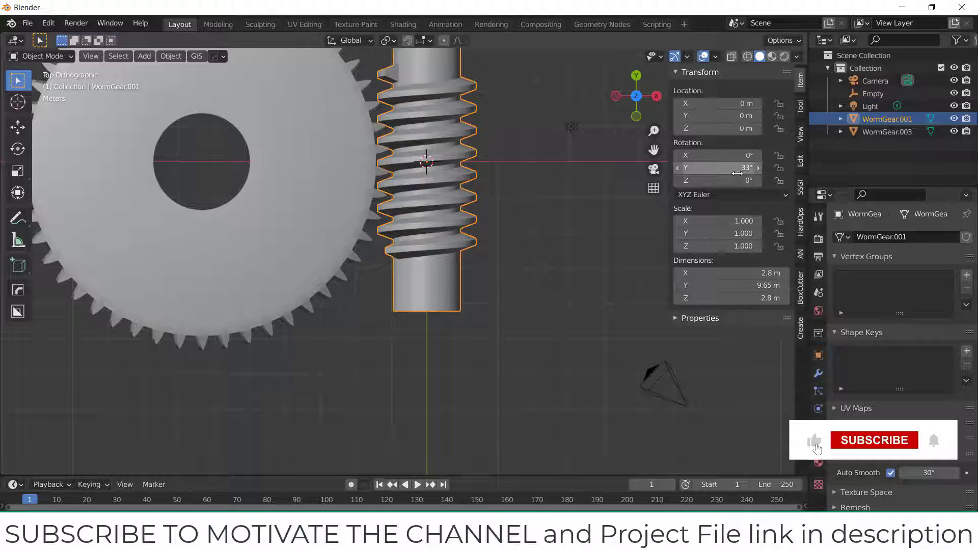
pyautogui.rightClick(717, 167)
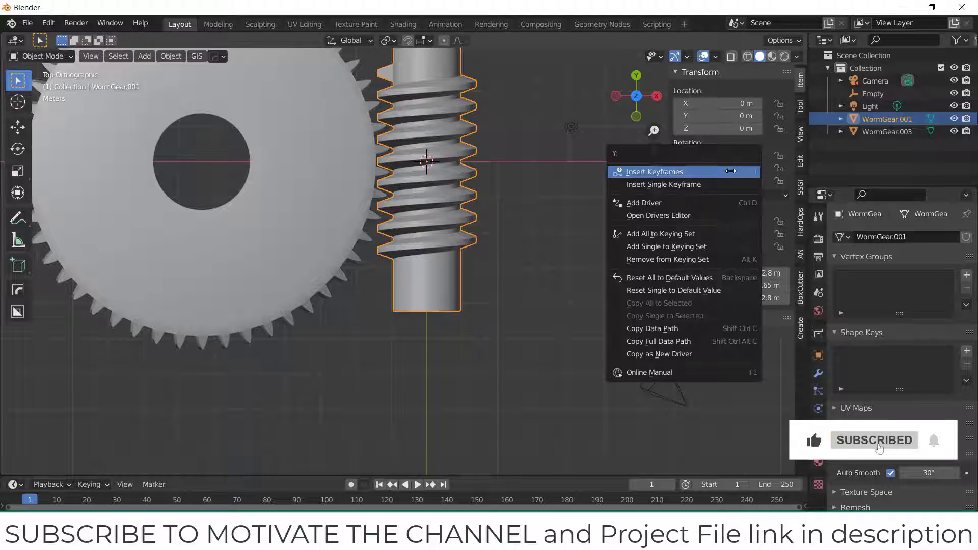
pyautogui.moveTo(658, 354)
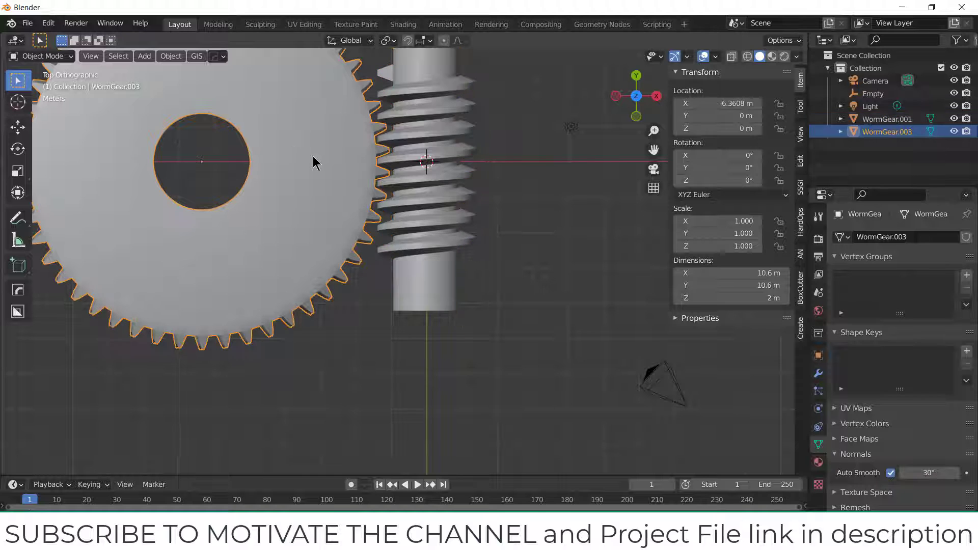
pyautogui.scroll(-3)
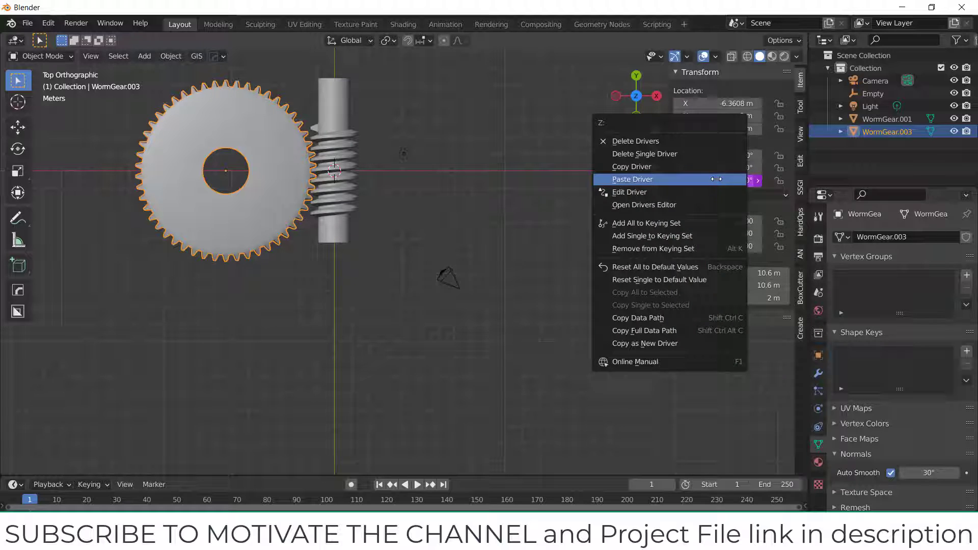
# Paste the driver onto the wheel's Z rotation with scripted expression rotation_euler*.0199 and verify it.
pyautogui.click(629, 191)
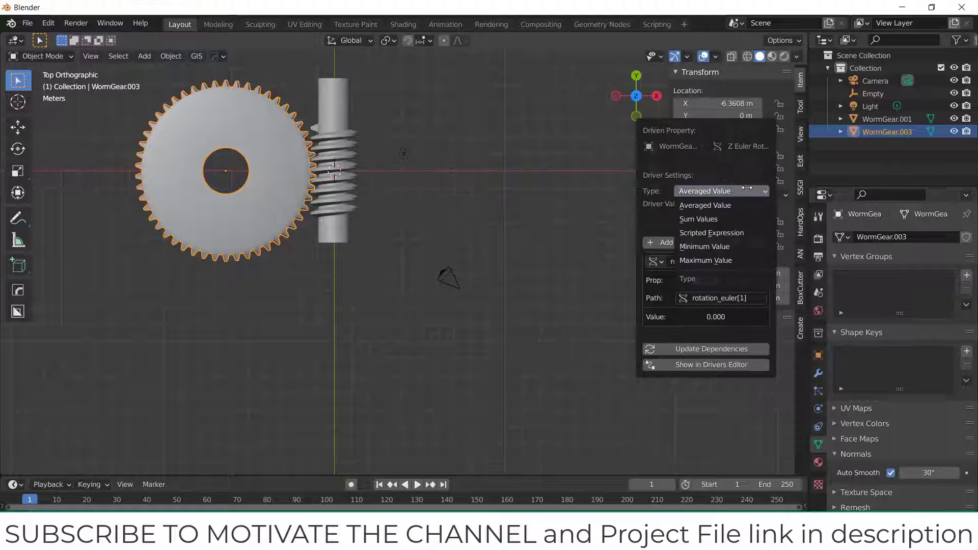
pyautogui.click(711, 232)
pyautogui.write('rotation_euler*.0199')
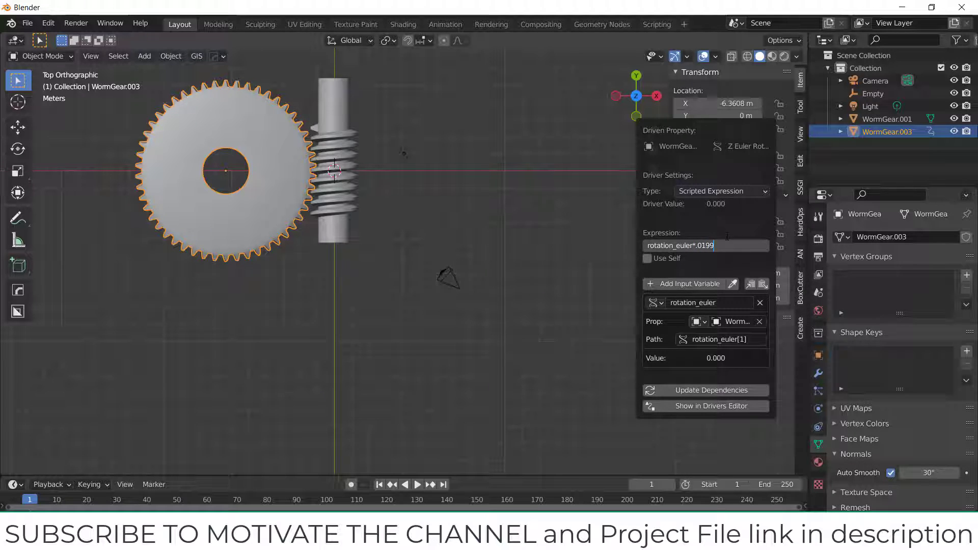
pyautogui.click(433, 224)
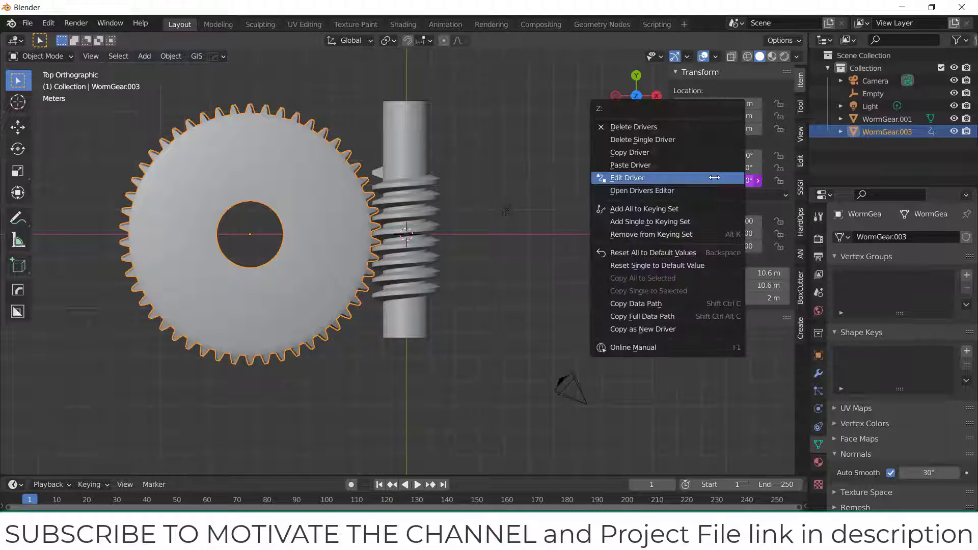
pyautogui.click(627, 177)
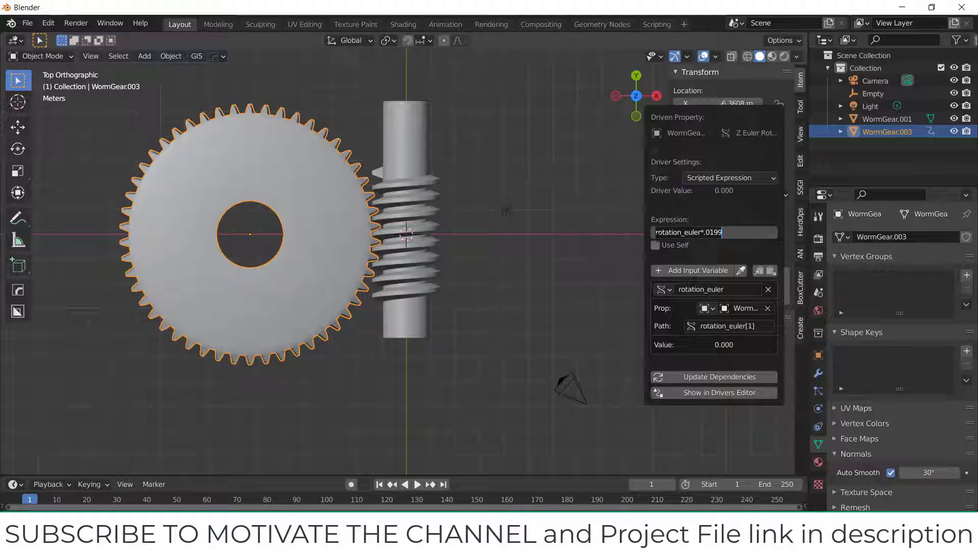
pyautogui.click(713, 232)
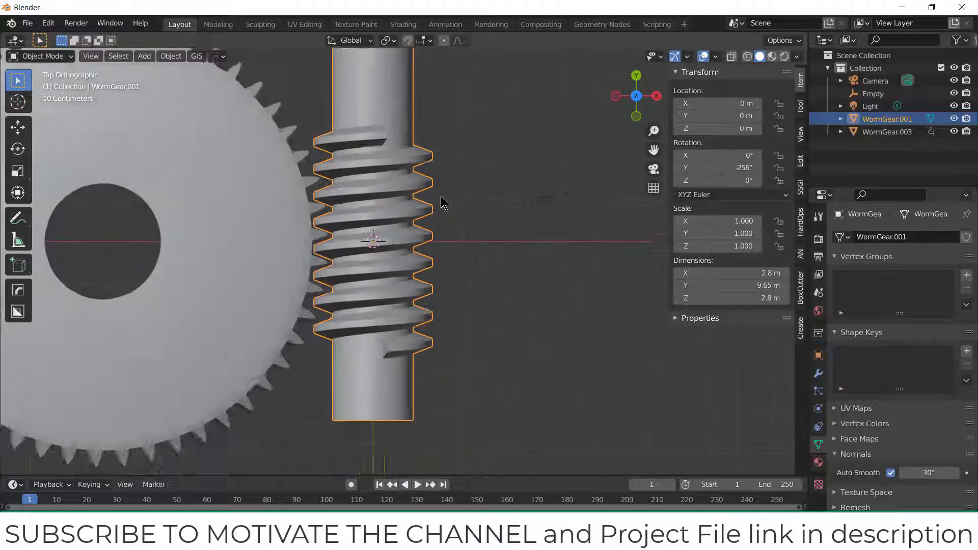
# Zoom in on the mesh contact to confirm the driven wheel's teeth stay meshed with the screw threads.
pyautogui.scroll(-3)
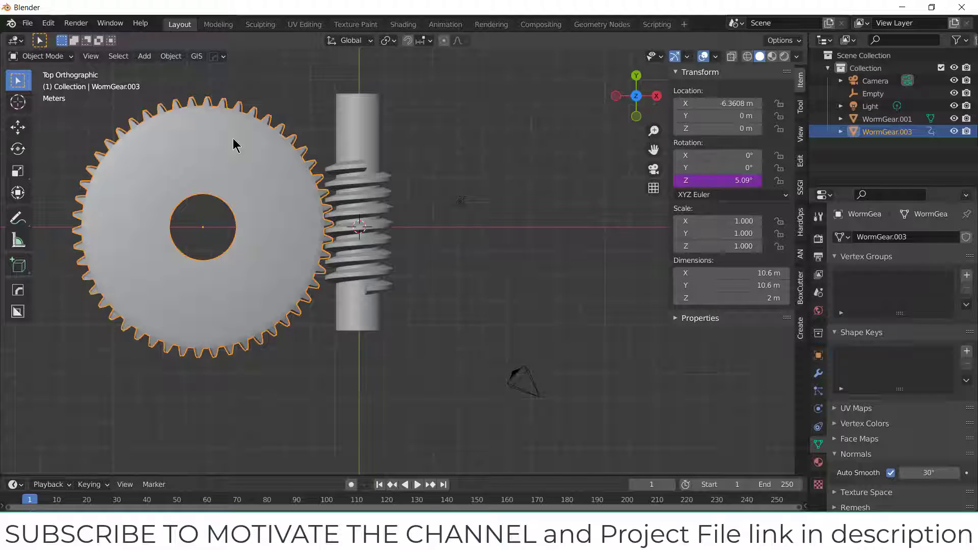
pyautogui.moveTo(226, 155)
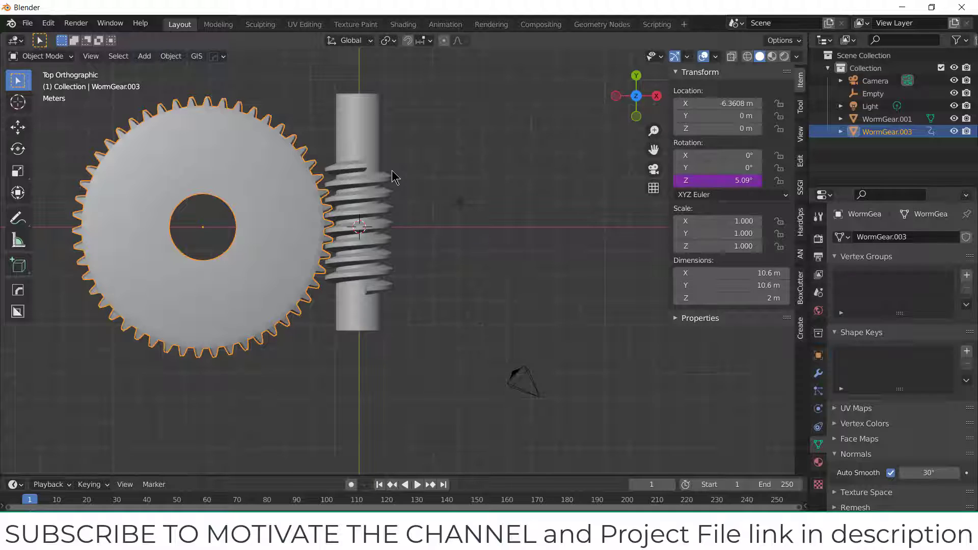
pyautogui.moveTo(368, 200)
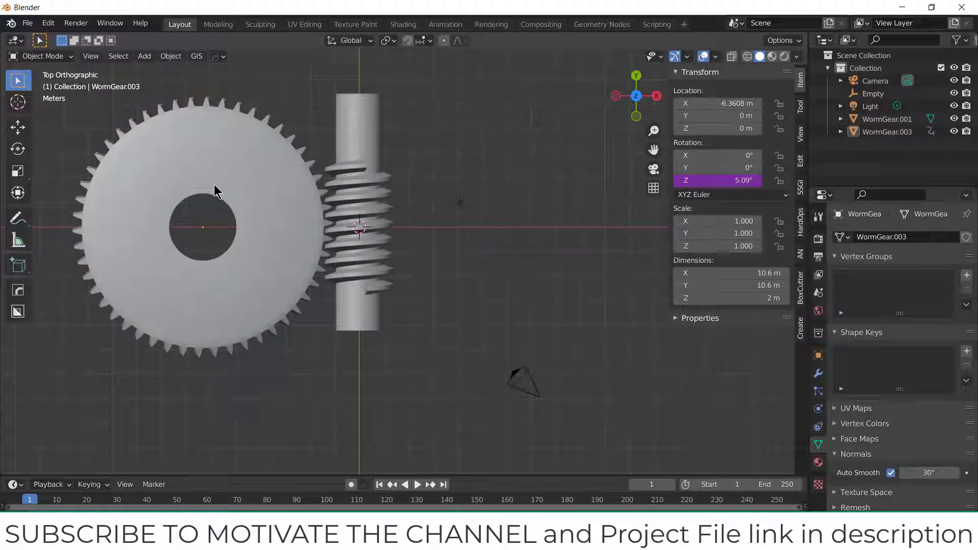
pyautogui.scroll(-3)
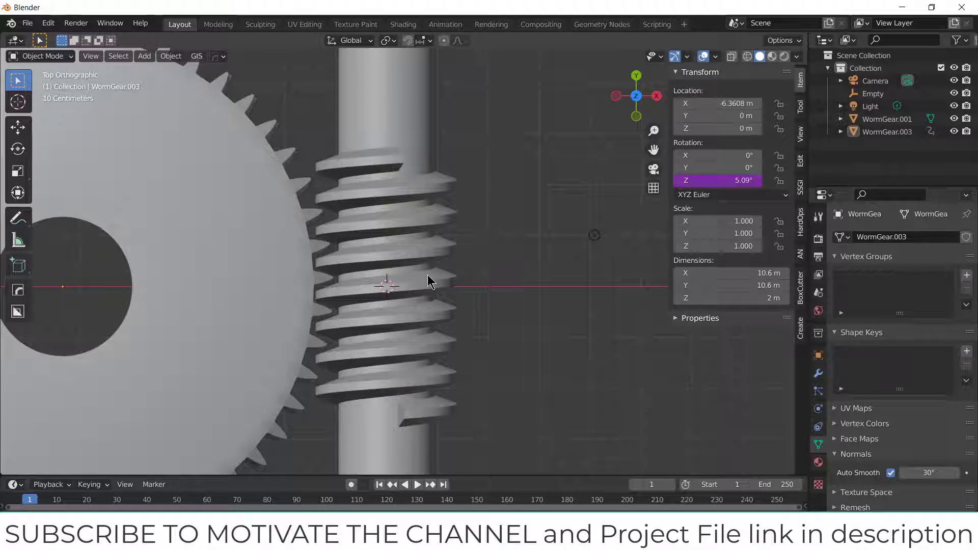
pyautogui.scroll(-3)
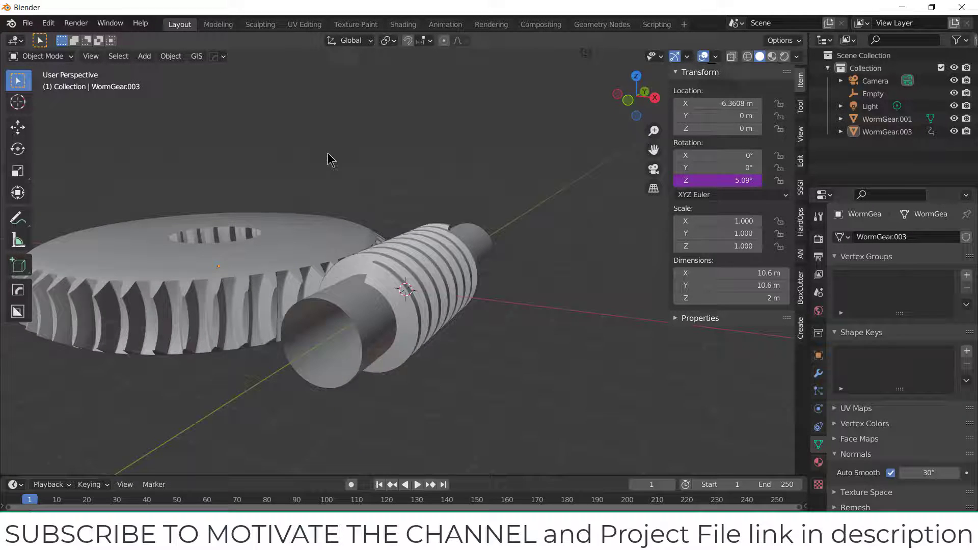
pyautogui.press('Tab')
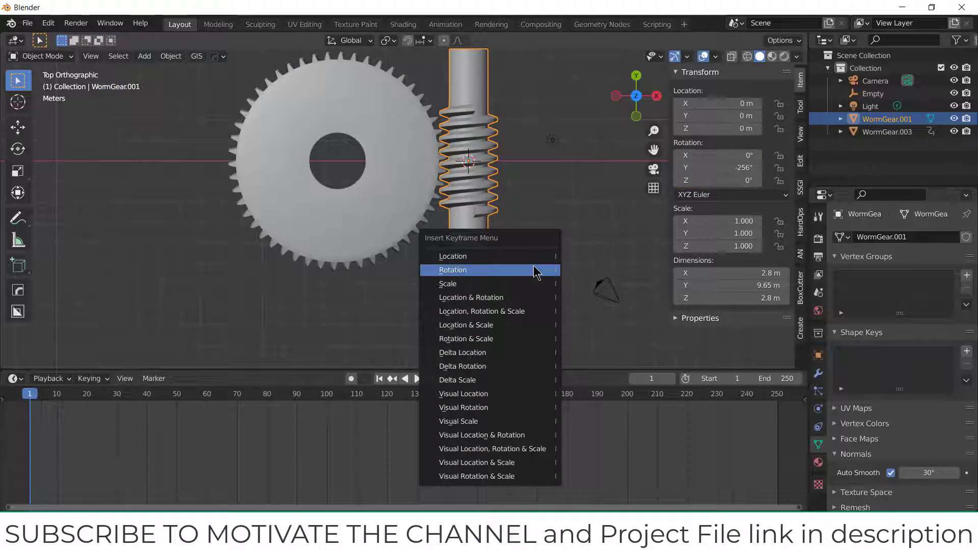
# Keyframe the worm screw's rotation at frame 1, then at frame 120 set its Y rotation to 1440°.
pyautogui.click(452, 269)
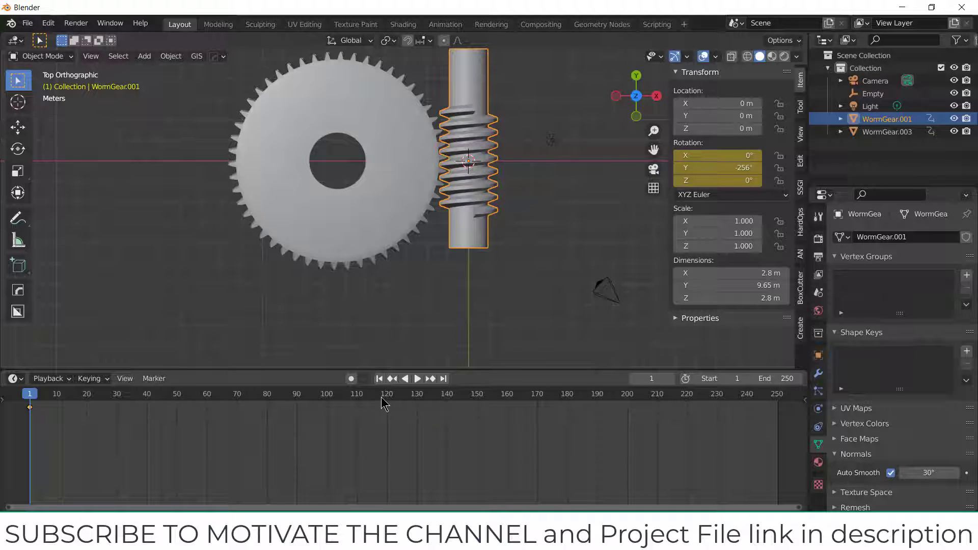
pyautogui.click(415, 379)
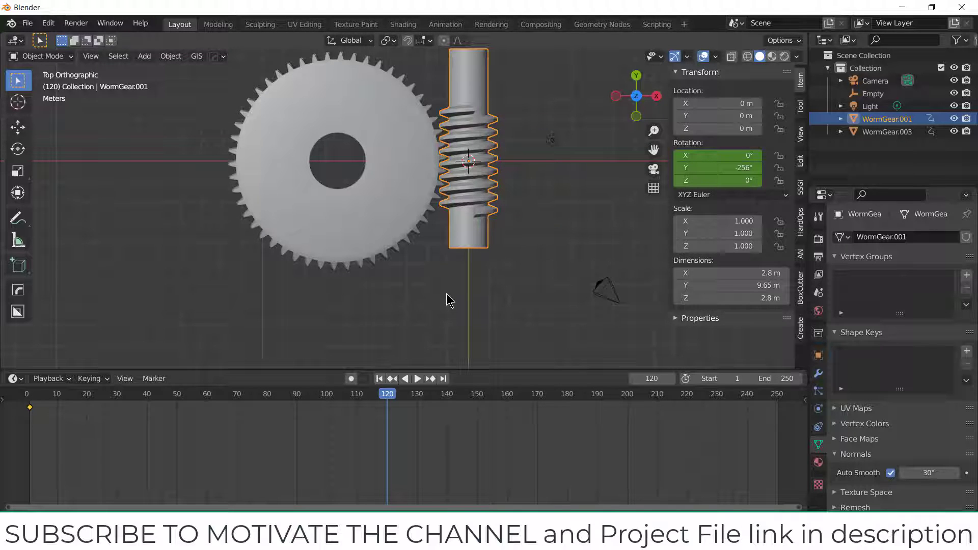
pyautogui.moveTo(350, 185)
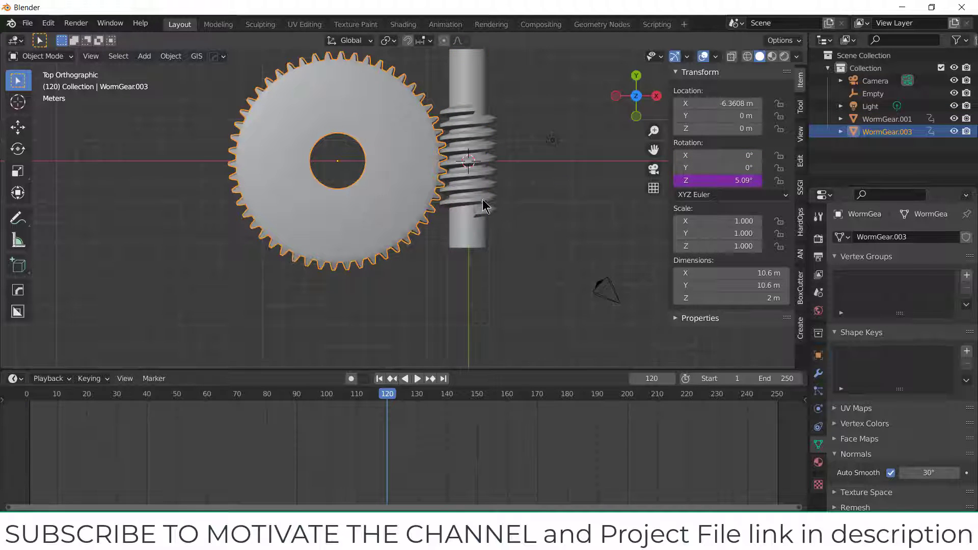
pyautogui.click(886, 118)
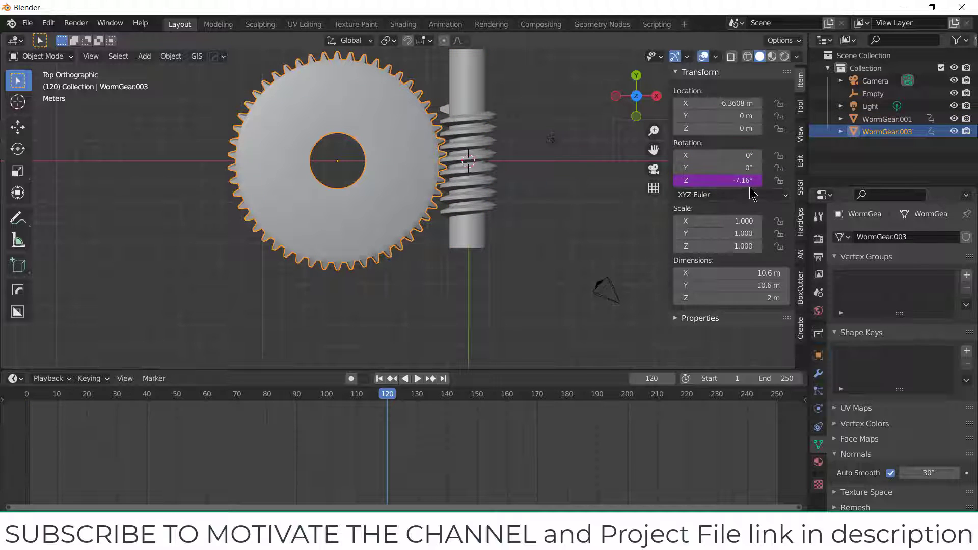
pyautogui.moveTo(717, 180)
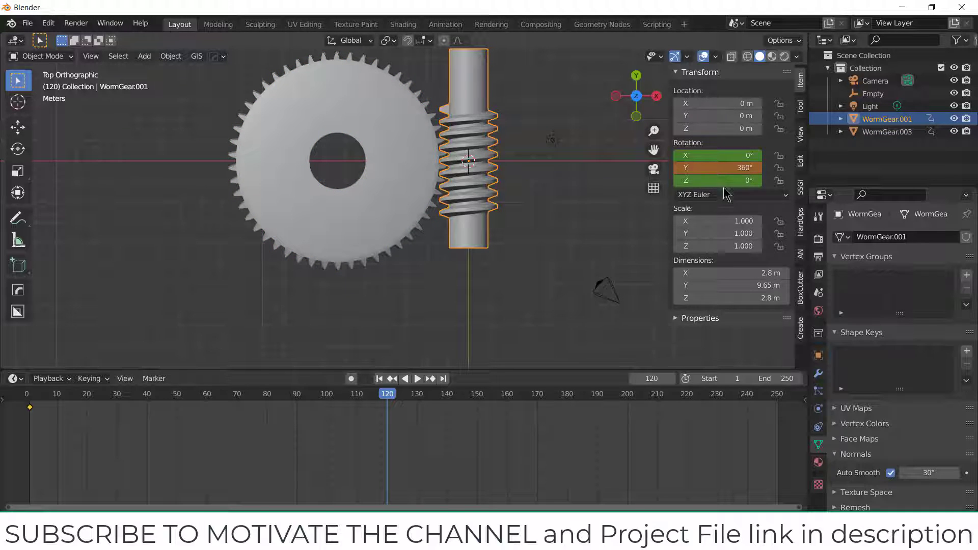
pyautogui.doubleClick(717, 167)
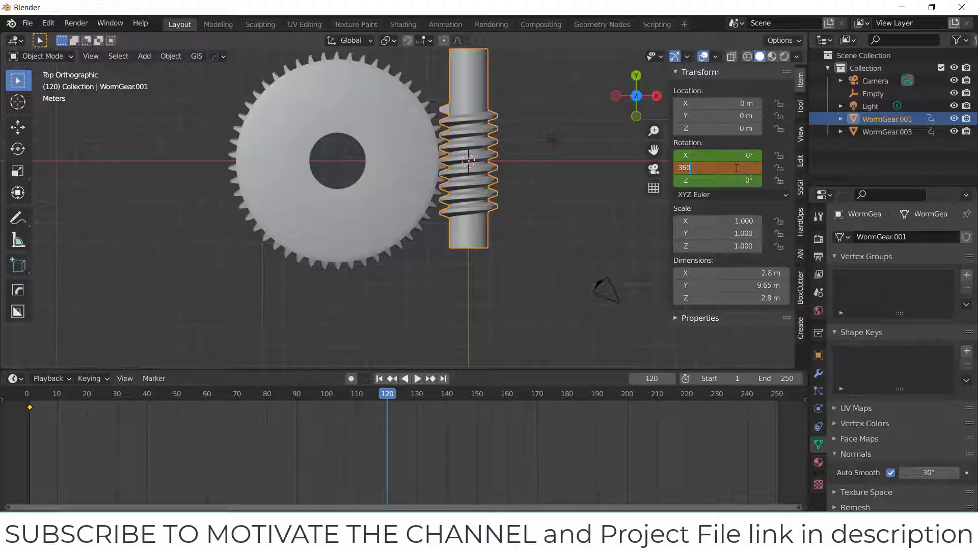
pyautogui.write('1440')
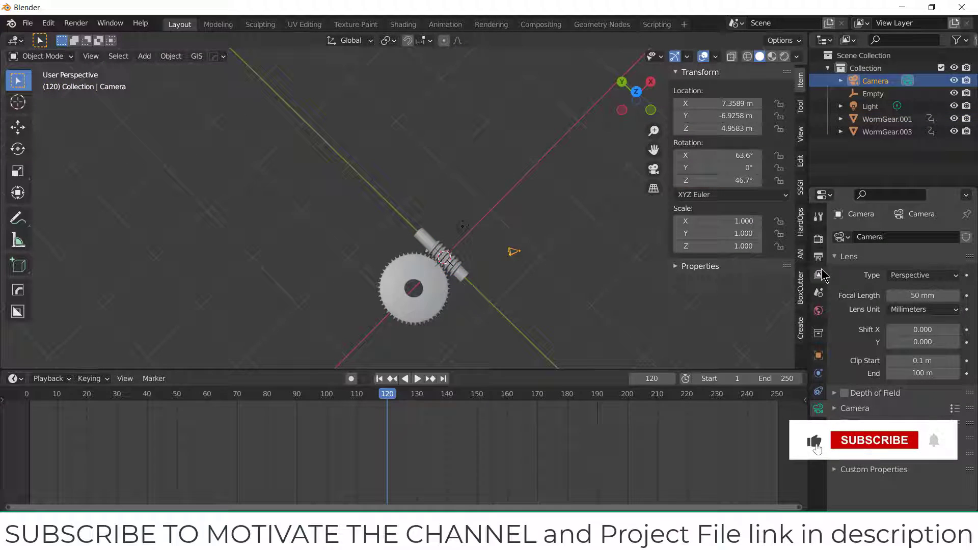
# Lock camera to view, look straight down, then set the camera's Z rotation to -90° and adjust Location Y.
pyautogui.click(818, 256)
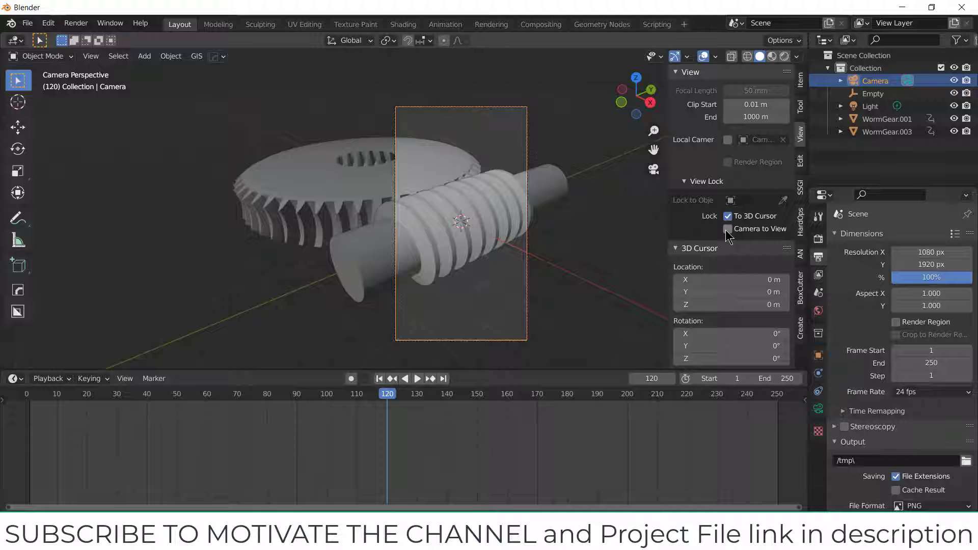
pyautogui.click(727, 230)
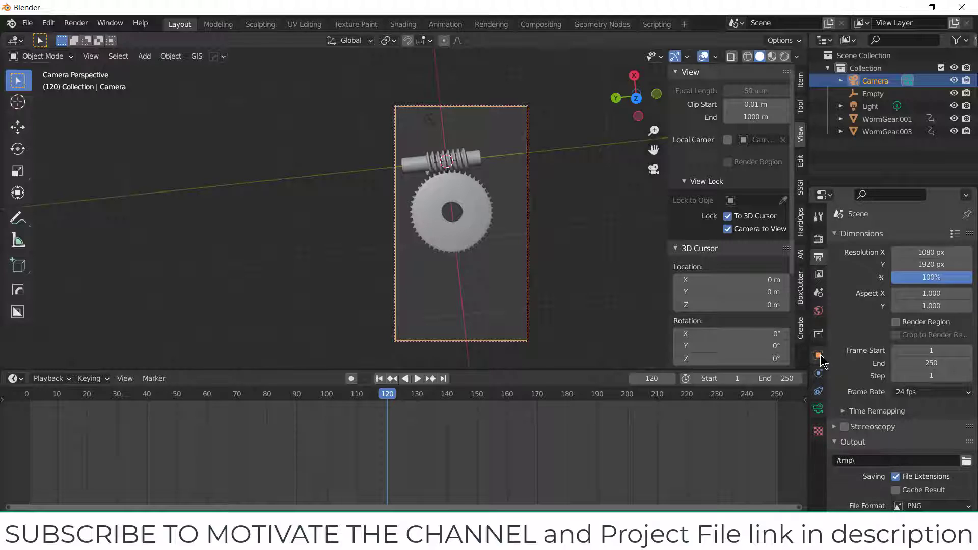
pyautogui.click(818, 356)
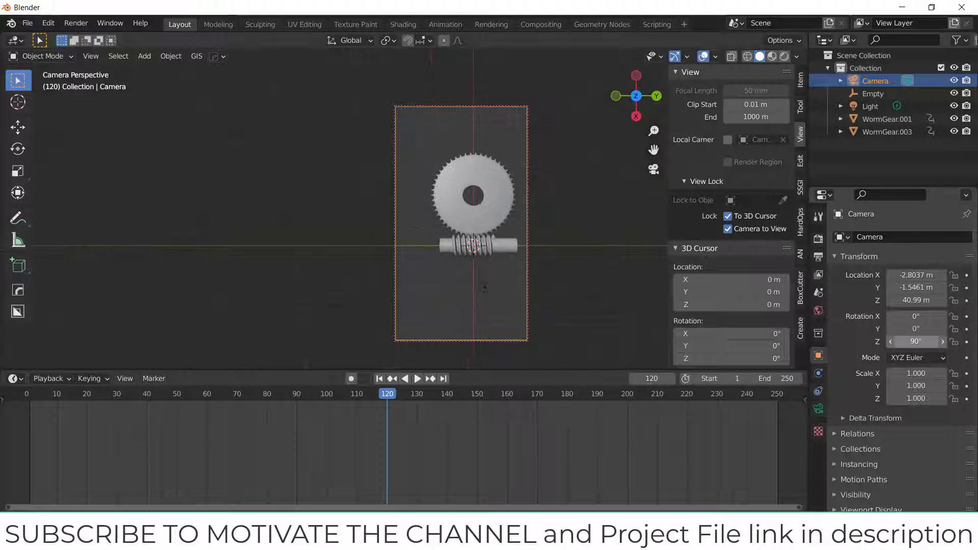
pyautogui.doubleClick(915, 342)
pyautogui.write('-90')
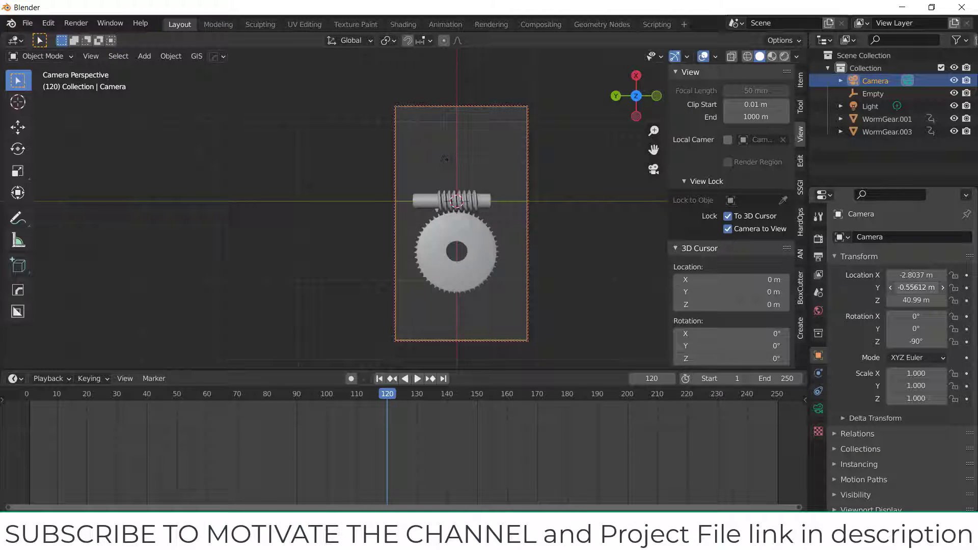
pyautogui.click(915, 287)
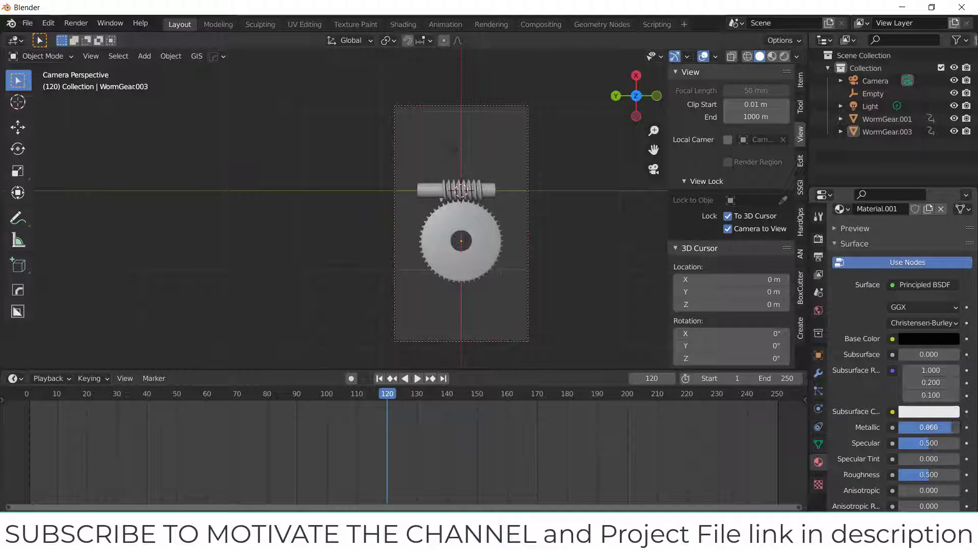
# Raise the wheel material's metallic value, inspect the gears, and return to top view with world settings shown.
pyautogui.moveTo(929, 427); pyautogui.dragTo(948, 426)
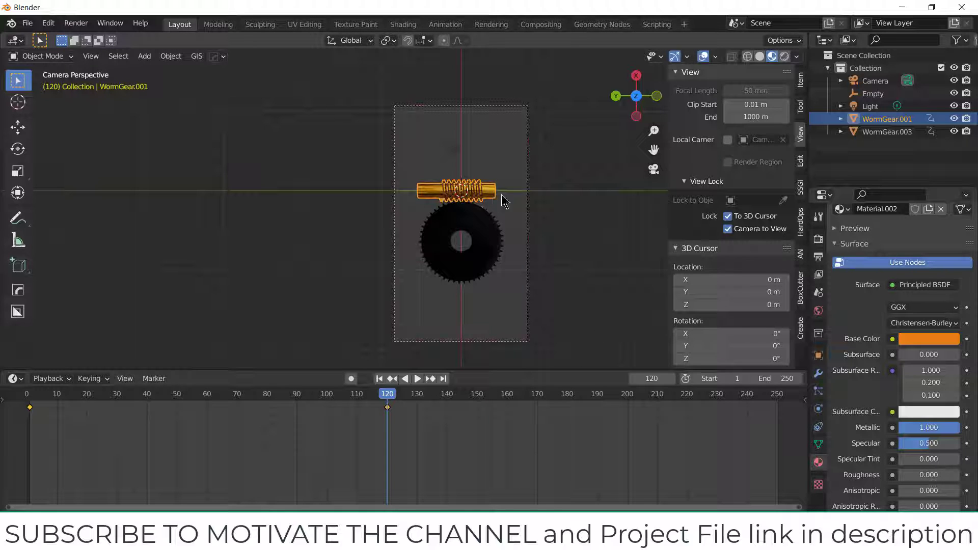
pyautogui.moveTo(505, 199); pyautogui.dragTo(454, 242)
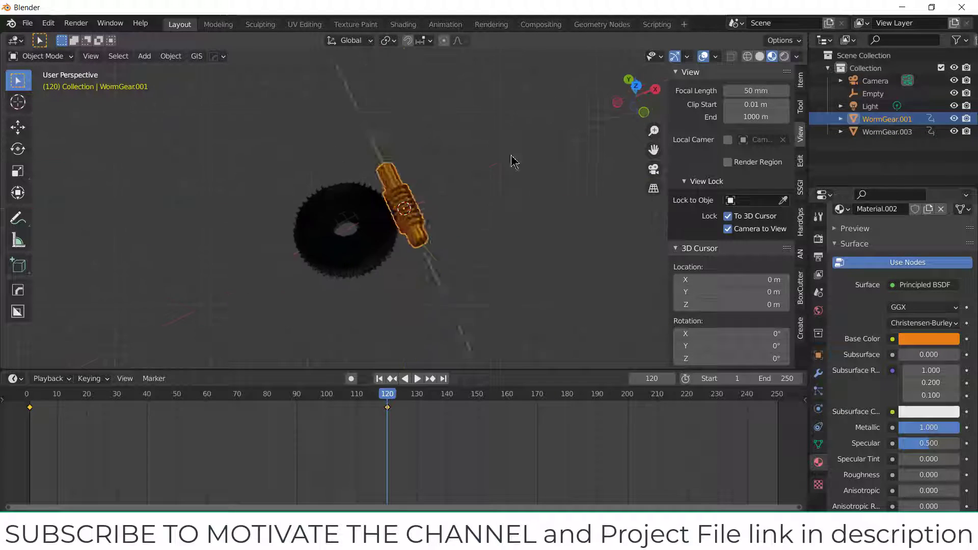
pyautogui.press('KP_7')
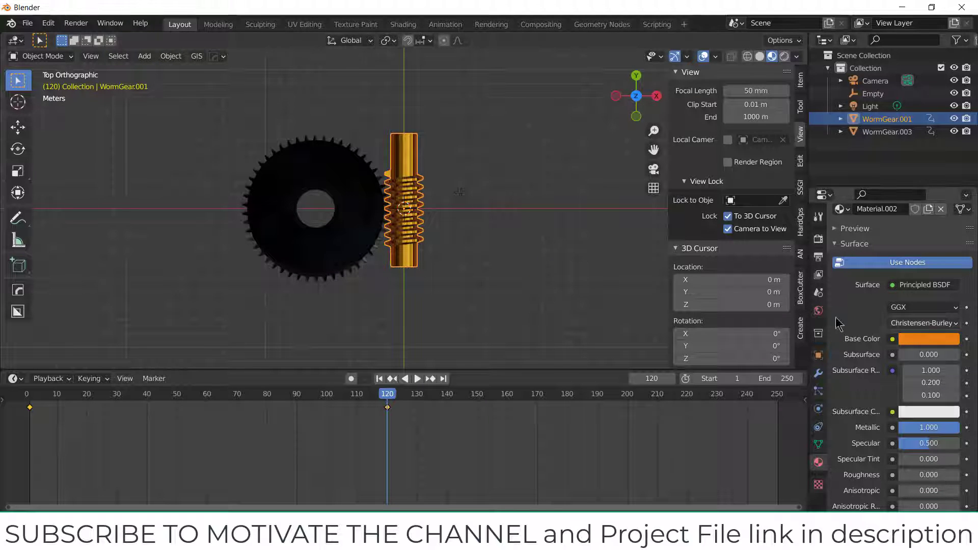
pyautogui.click(927, 338)
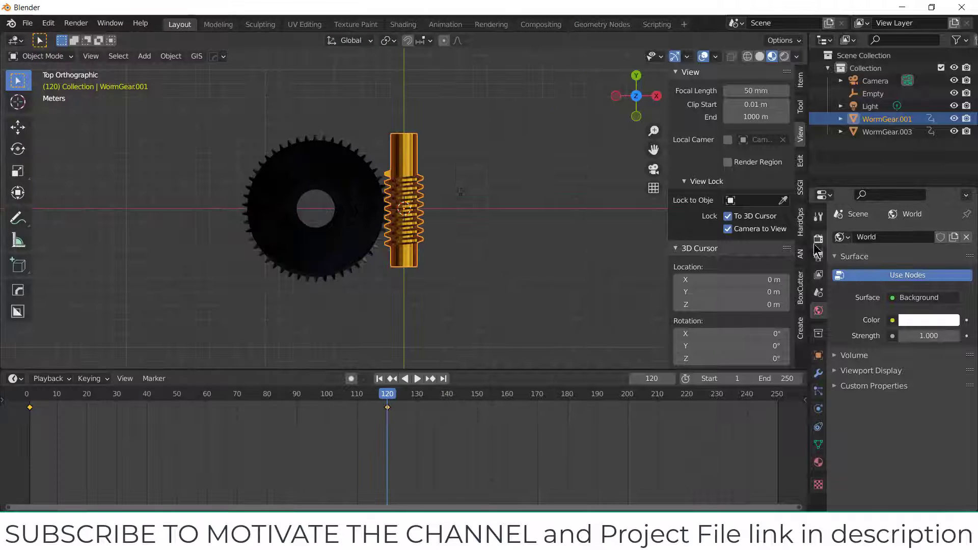
# Set the Cycles render device to GPU Compute and start rendering the animation.
pyautogui.click(818, 238)
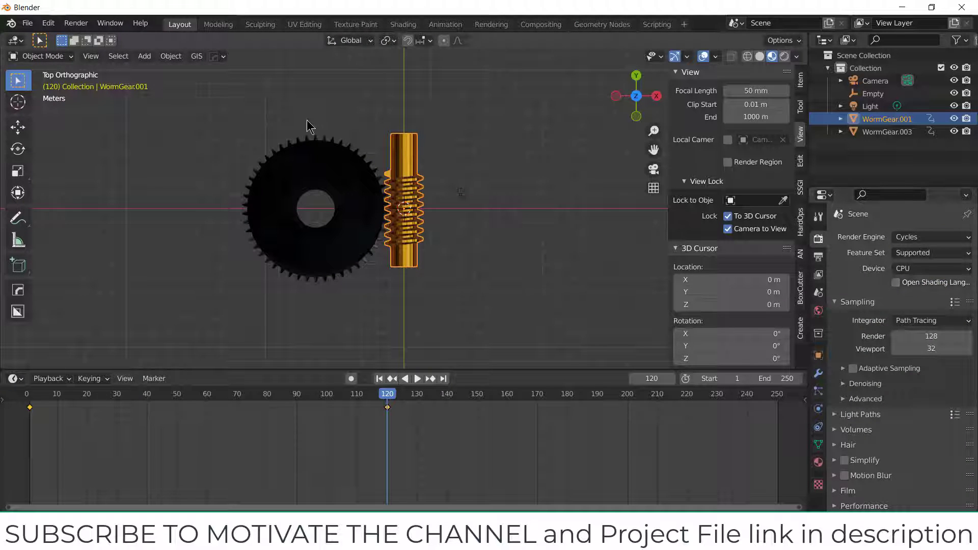
pyautogui.click(929, 268)
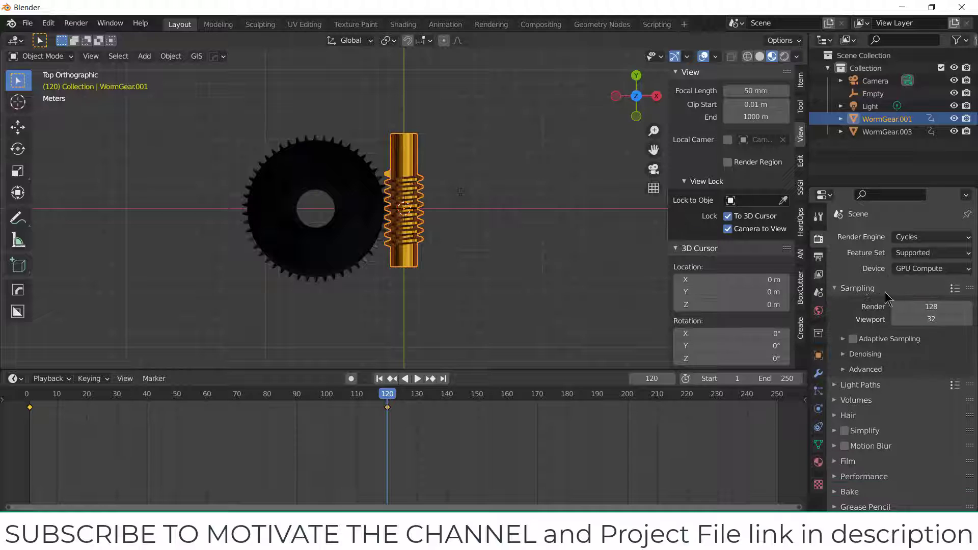
pyautogui.click(76, 23)
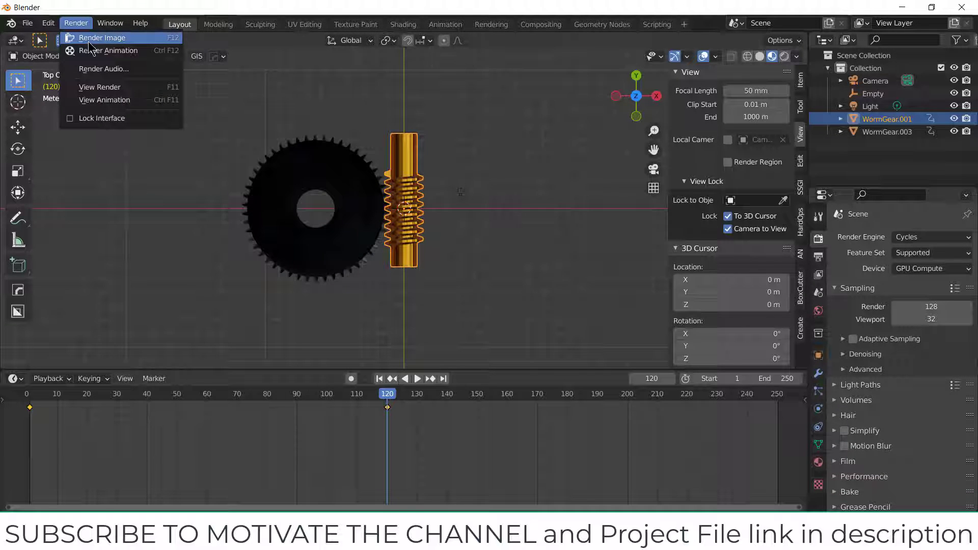
pyautogui.click(102, 38)
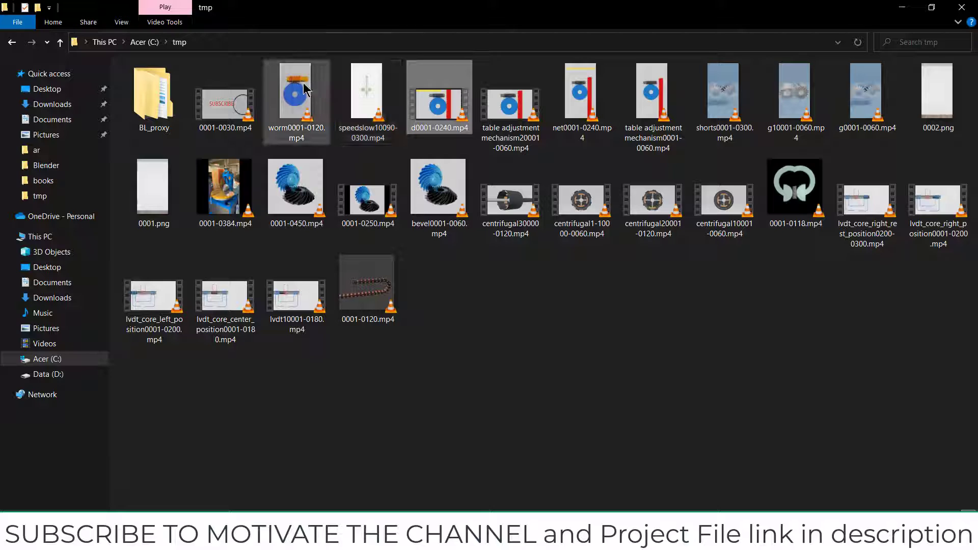
pyautogui.doubleClick(295, 97)
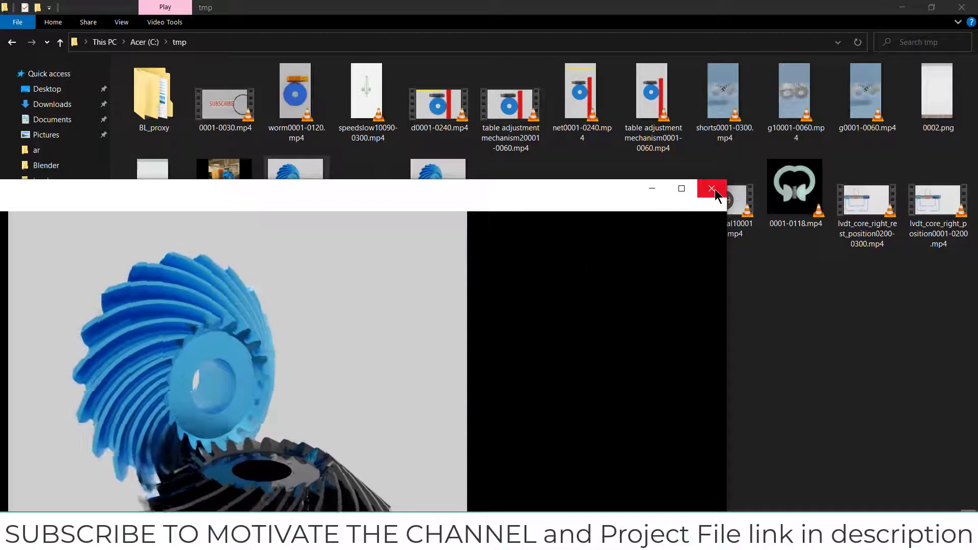
pyautogui.click(710, 188)
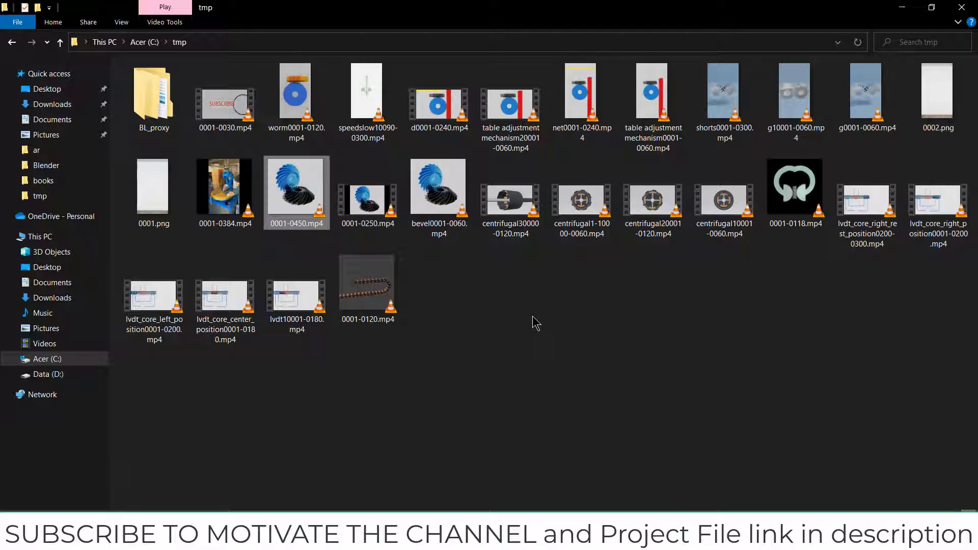